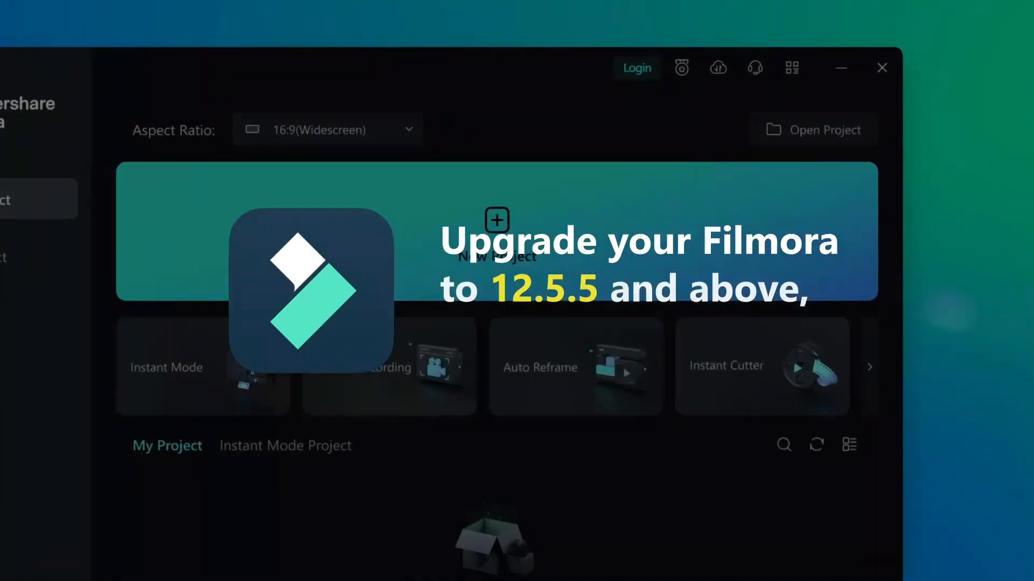
Sign in, view the Passionate Creator and Practice Squad badge details, and share Practice Squad
left_click(635, 67)
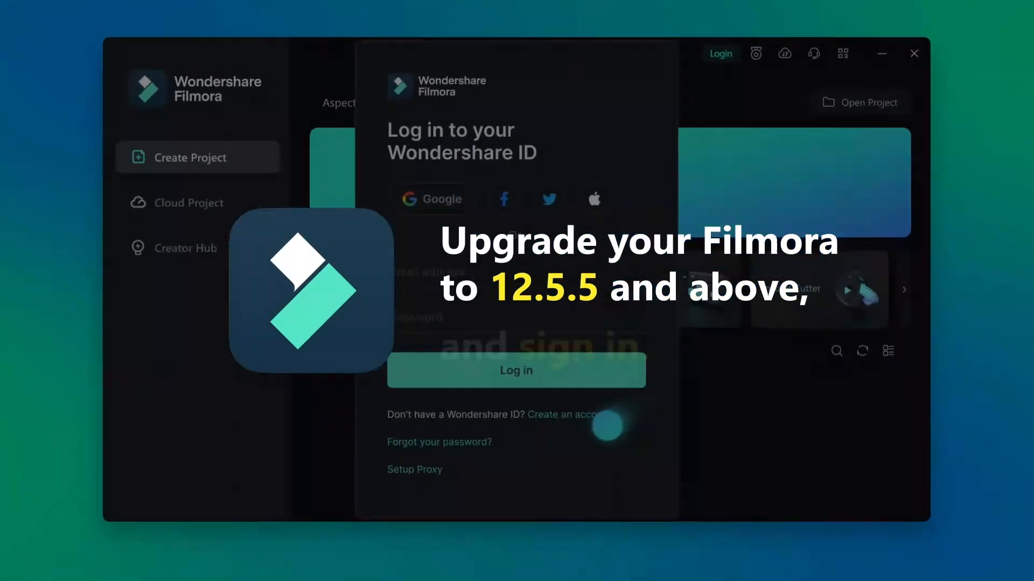
left_click(571, 414)
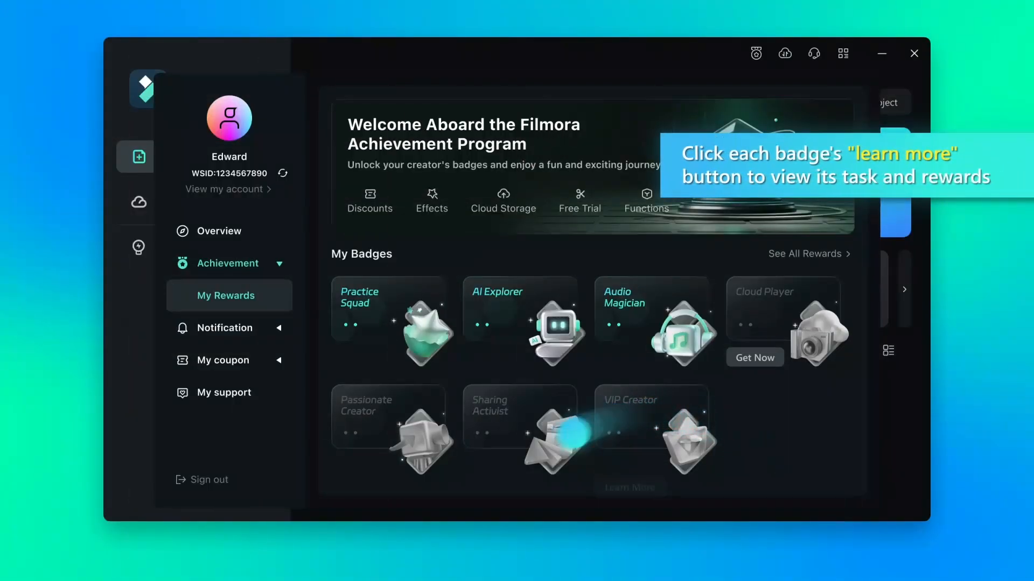
left_click(392, 422)
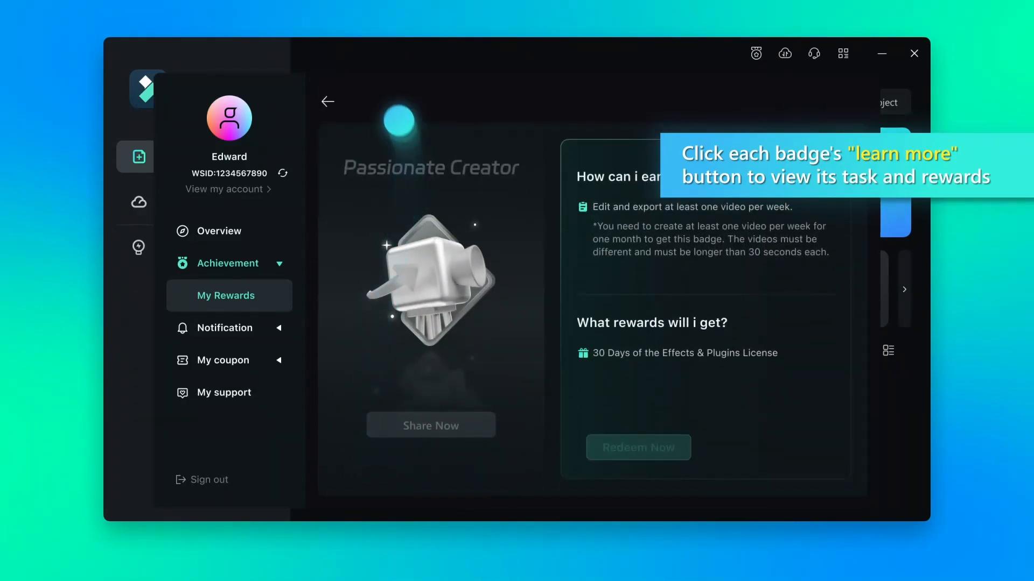
left_click(328, 101)
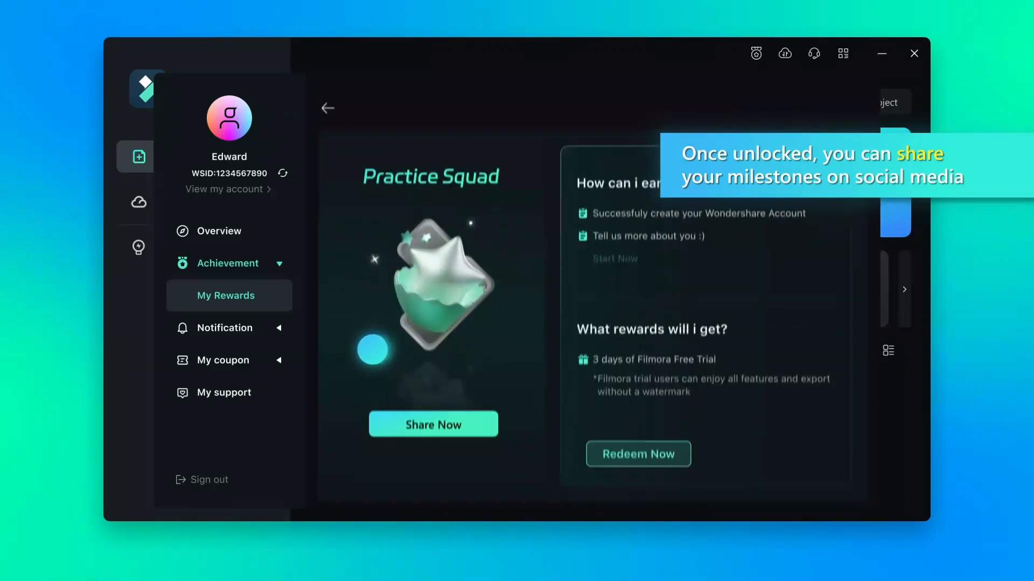
left_click(432, 424)
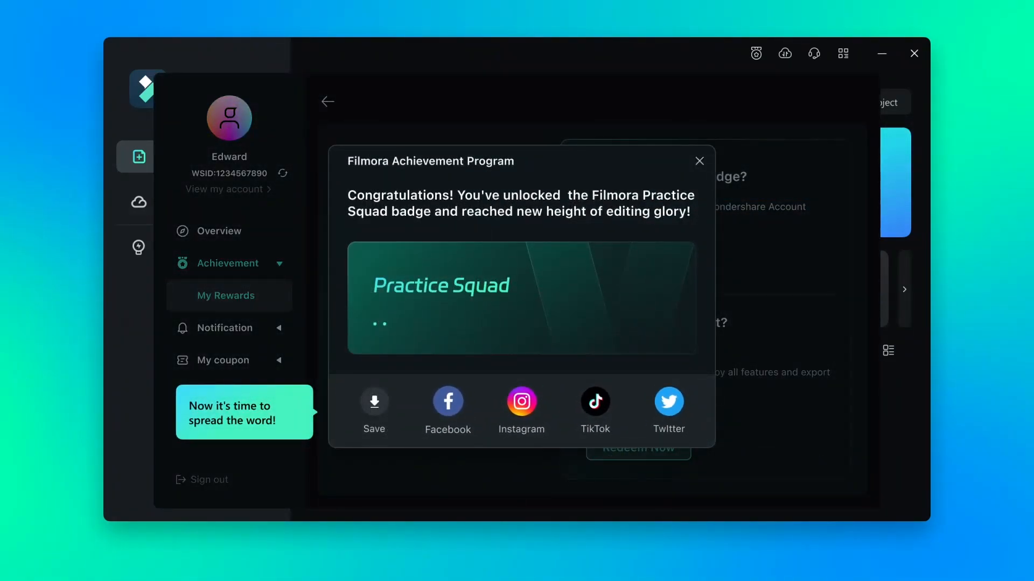
Open the share options for the unlocked Practice Squad badge
left_click(698, 161)
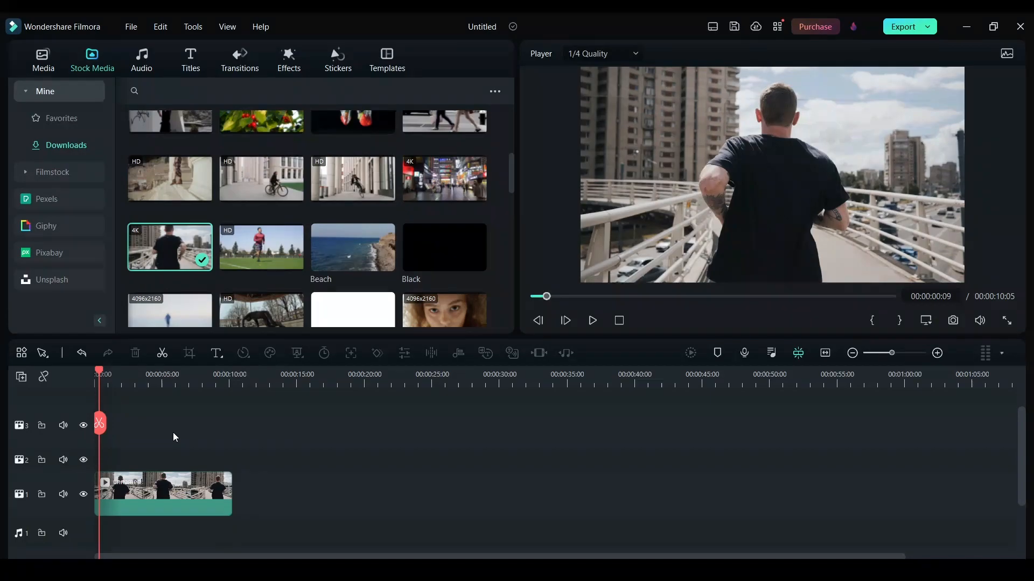
mouse_move(476, 368)
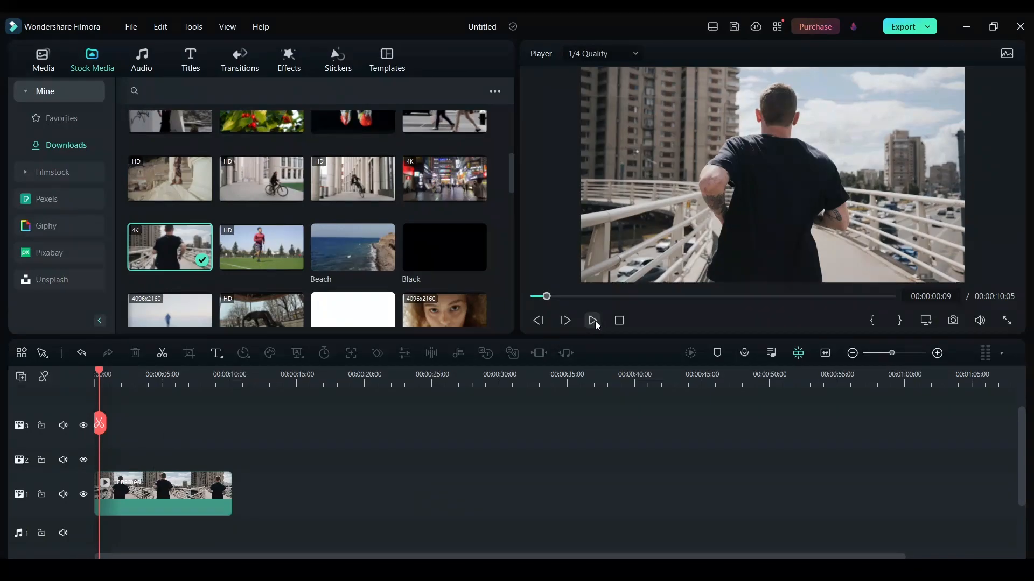
Preview the bridge-running clip in the Player up to about 00:00:08:15
left_click(592, 323)
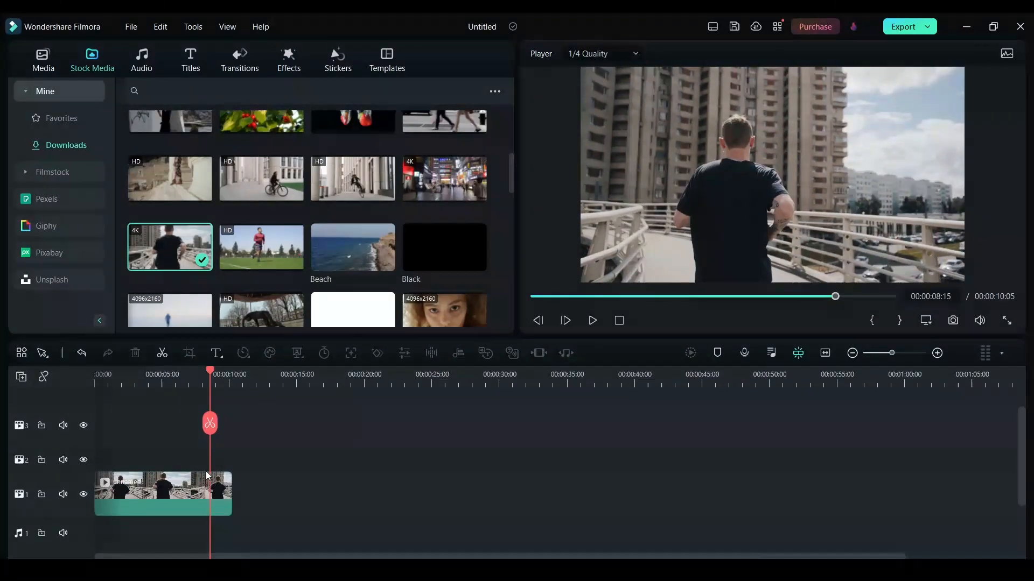
mouse_move(152, 397)
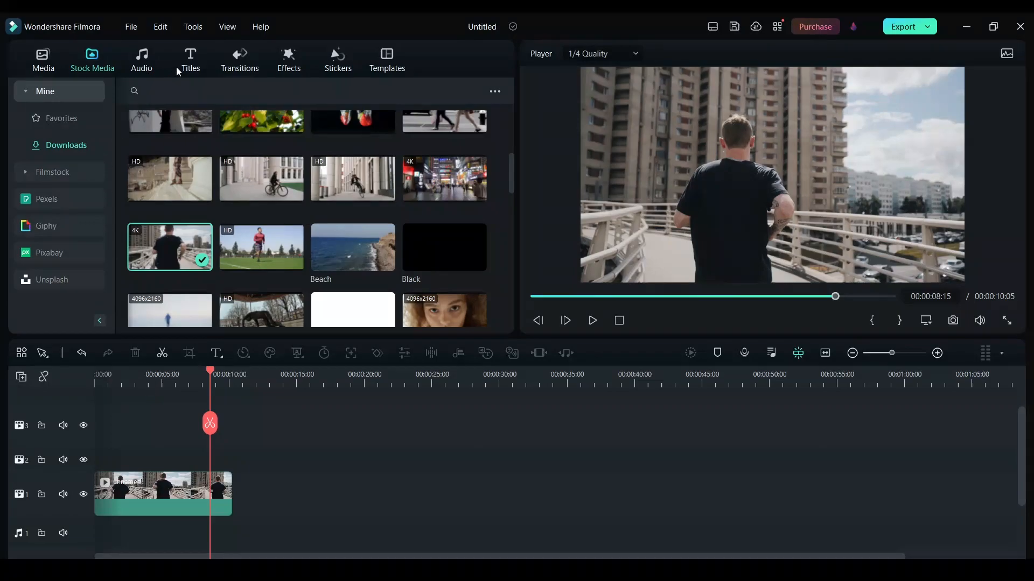
Add a plain-text title above the running clip reading 'workout duration'
left_click(190, 60)
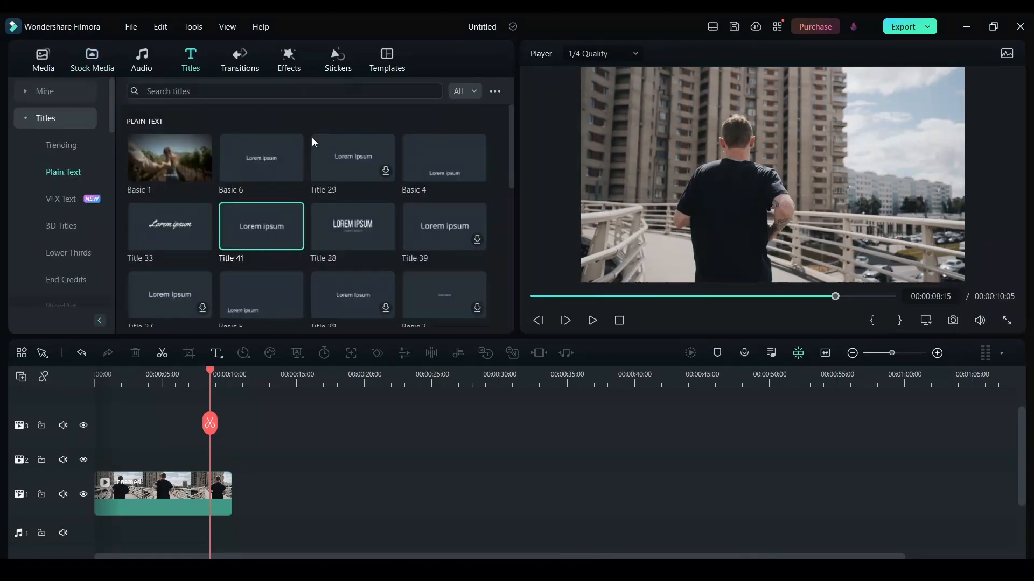
mouse_move(261, 226)
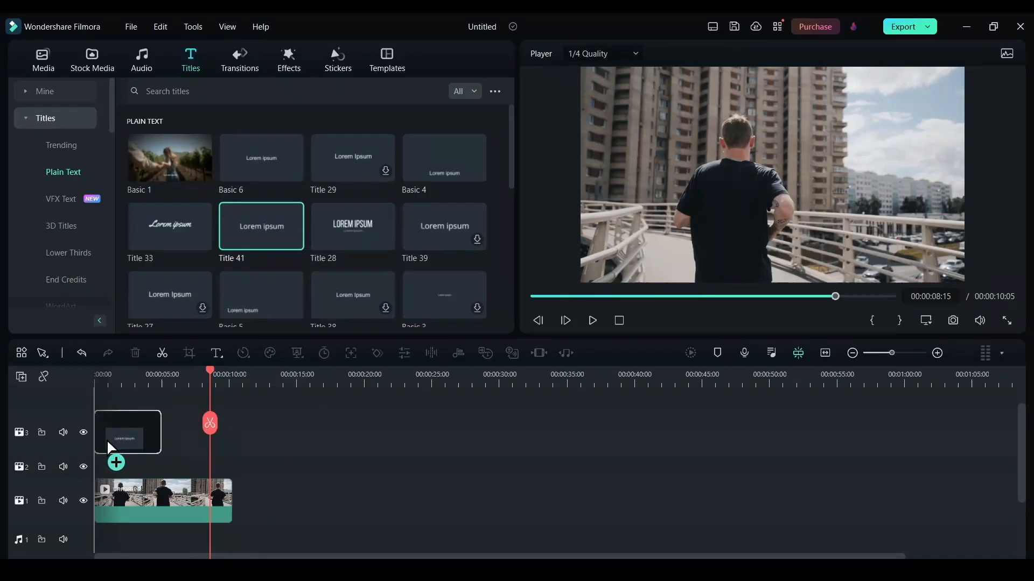
left_click(127, 431)
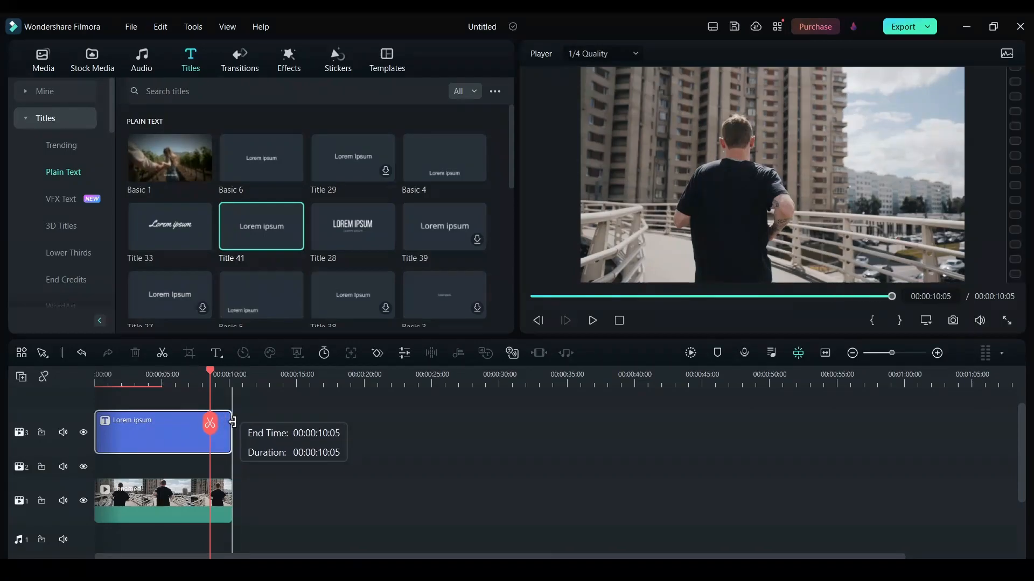
double_click(162, 432)
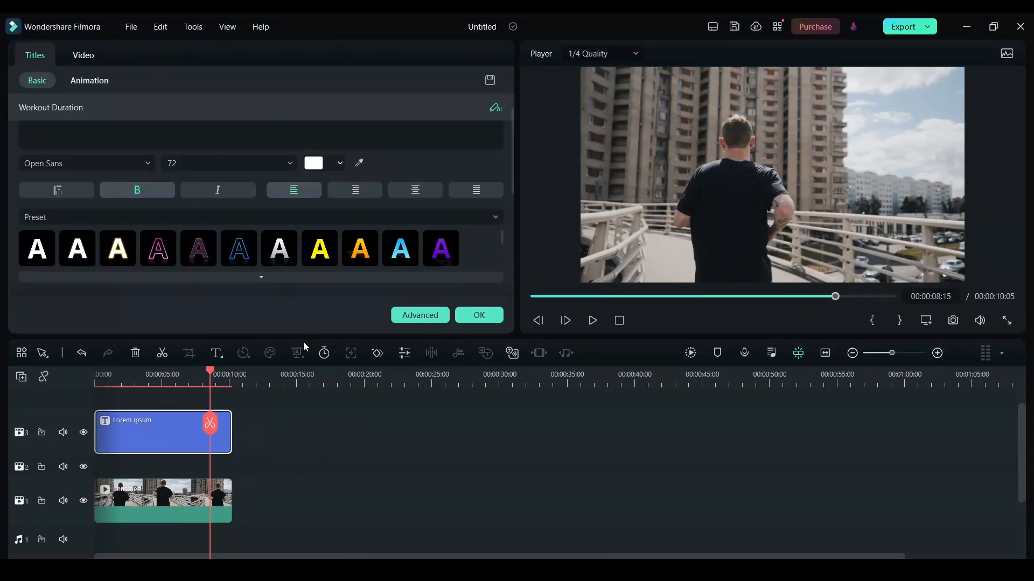
type("workout duration")
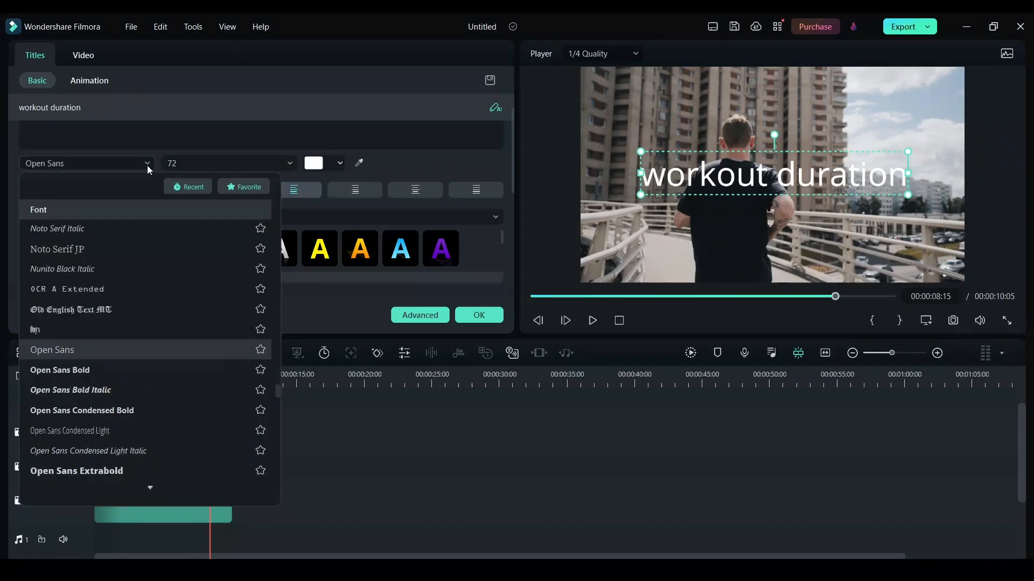
mouse_move(71, 390)
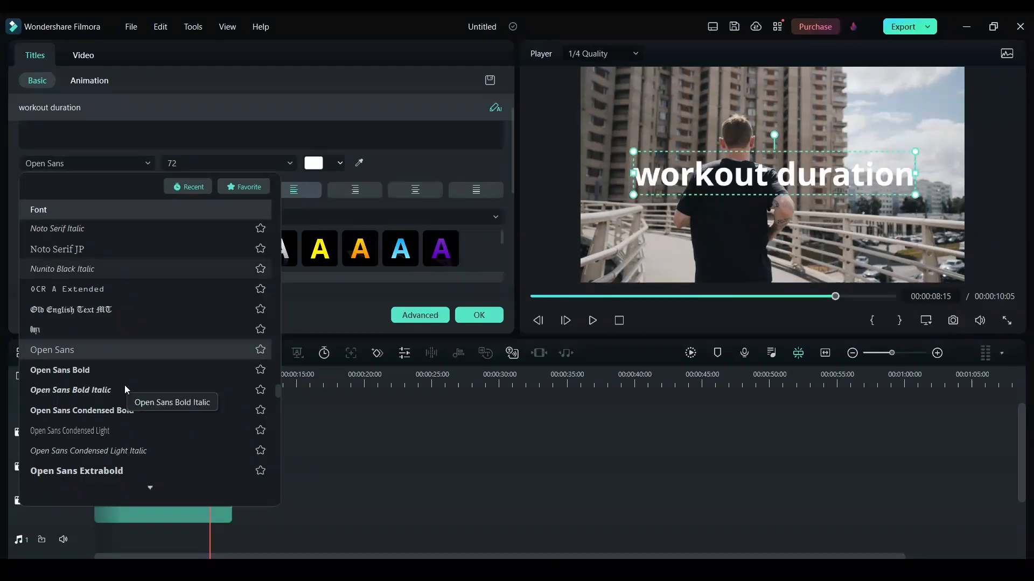
Set the title font to Open Sans Bold, trying and then removing text style presets
left_click(59, 370)
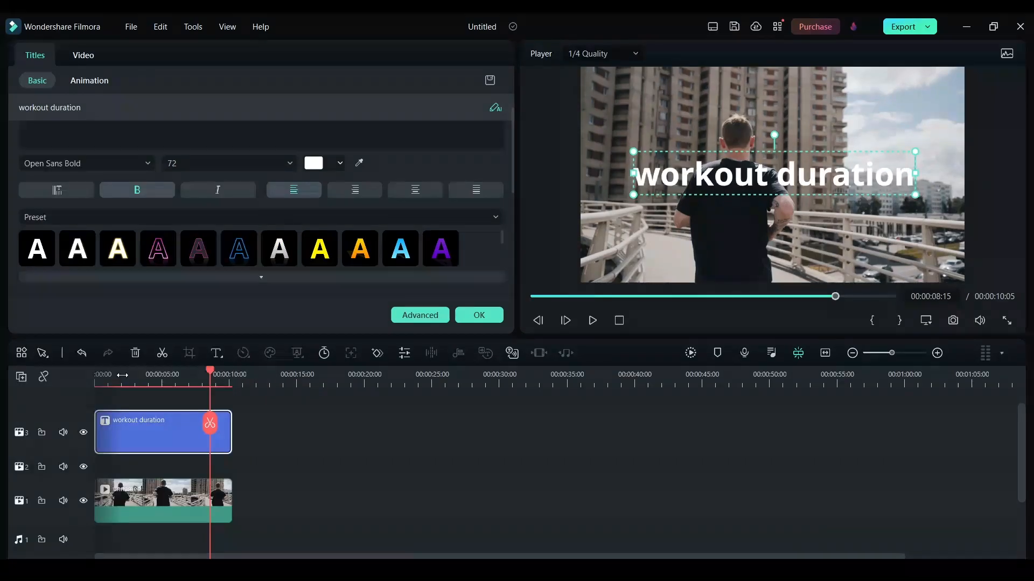
left_click(77, 248)
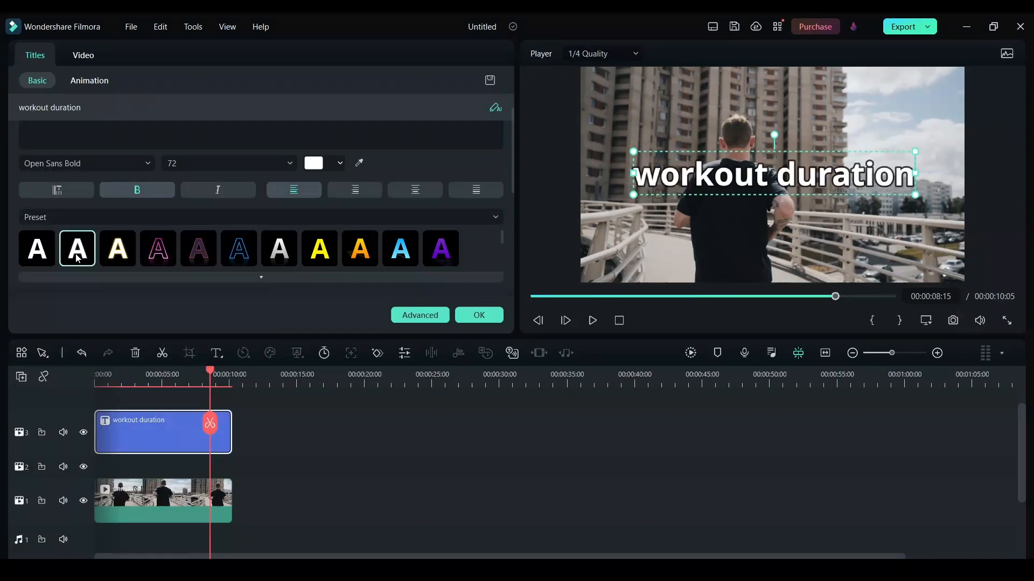
left_click(158, 248)
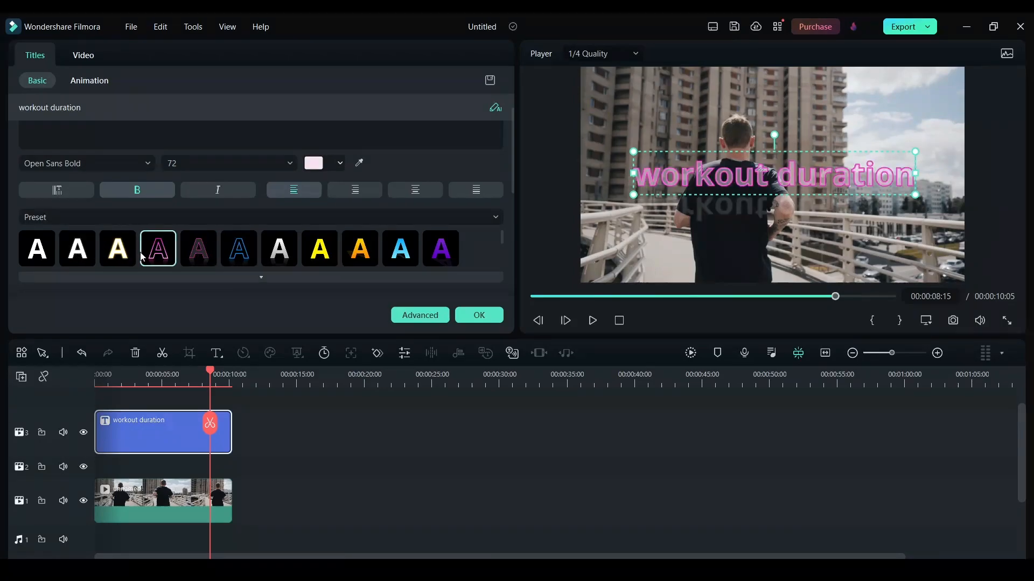
left_click(36, 249)
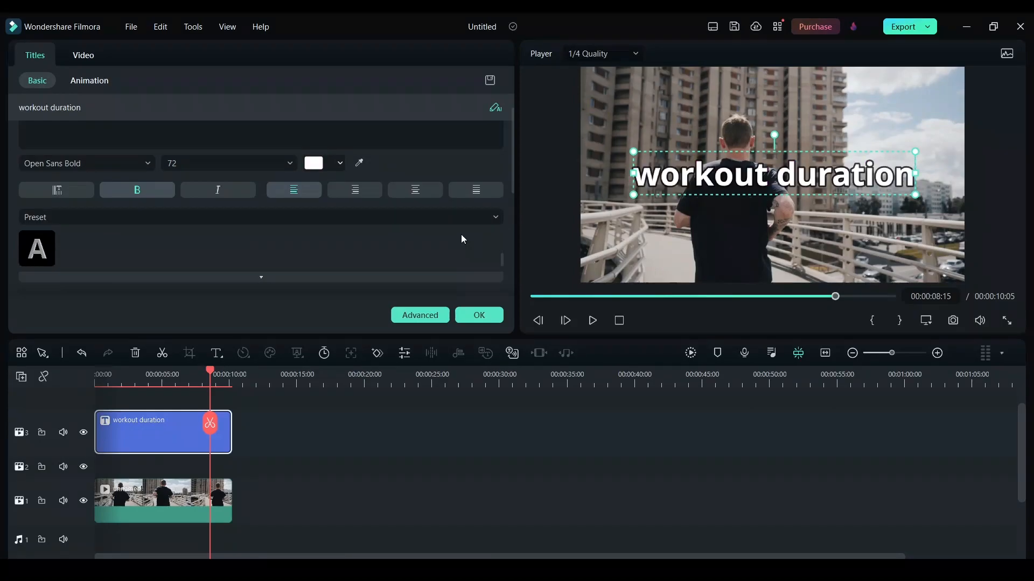
Make the title text teal and place it in the preview's top-right corner
left_click(320, 163)
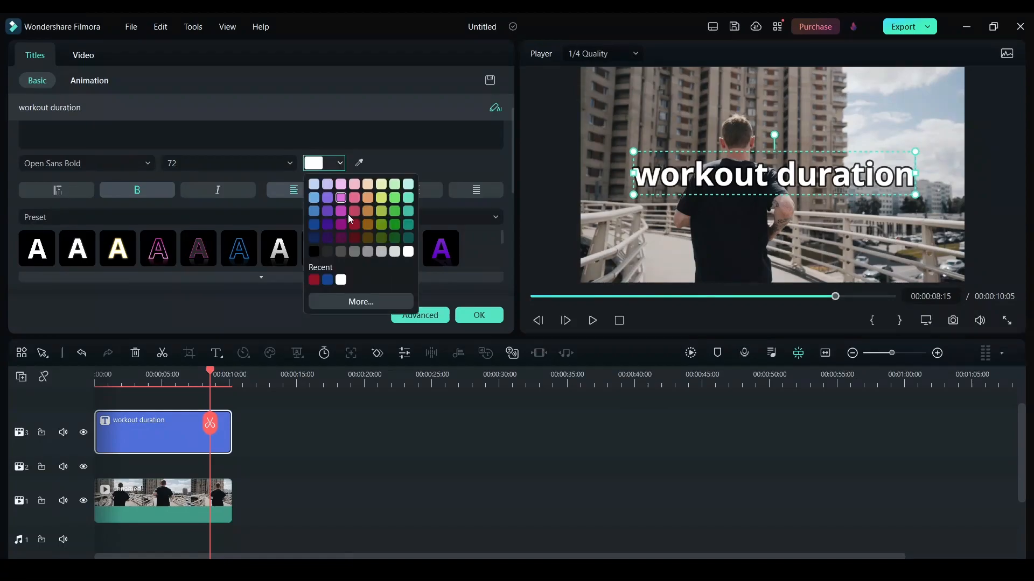
left_click(341, 238)
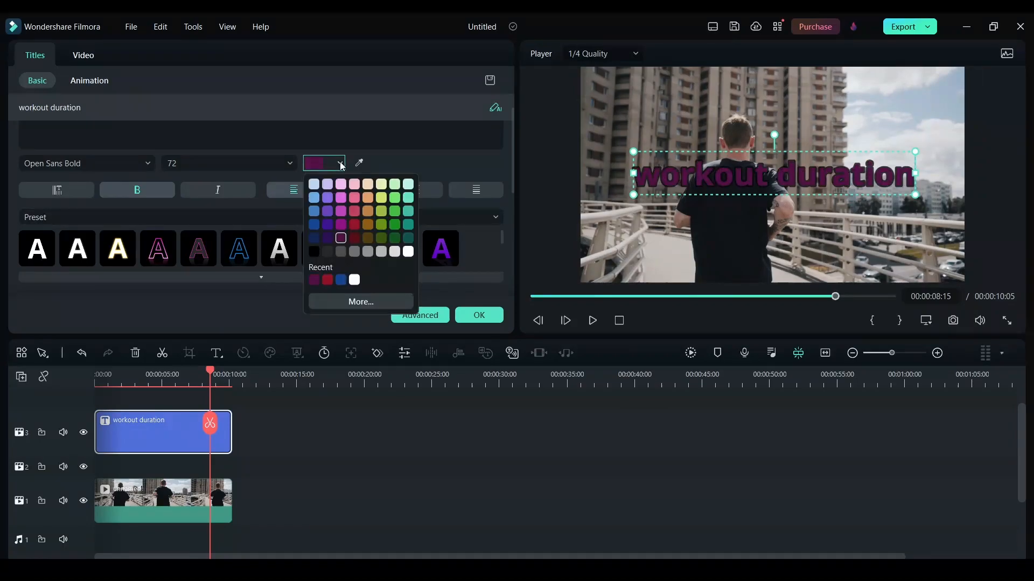
left_click(407, 211)
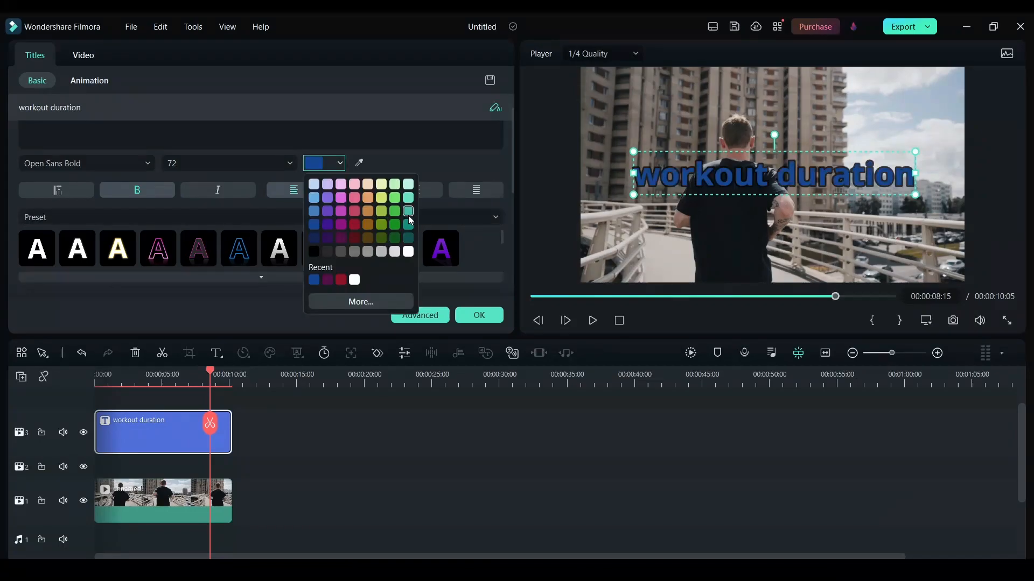
left_click(407, 211)
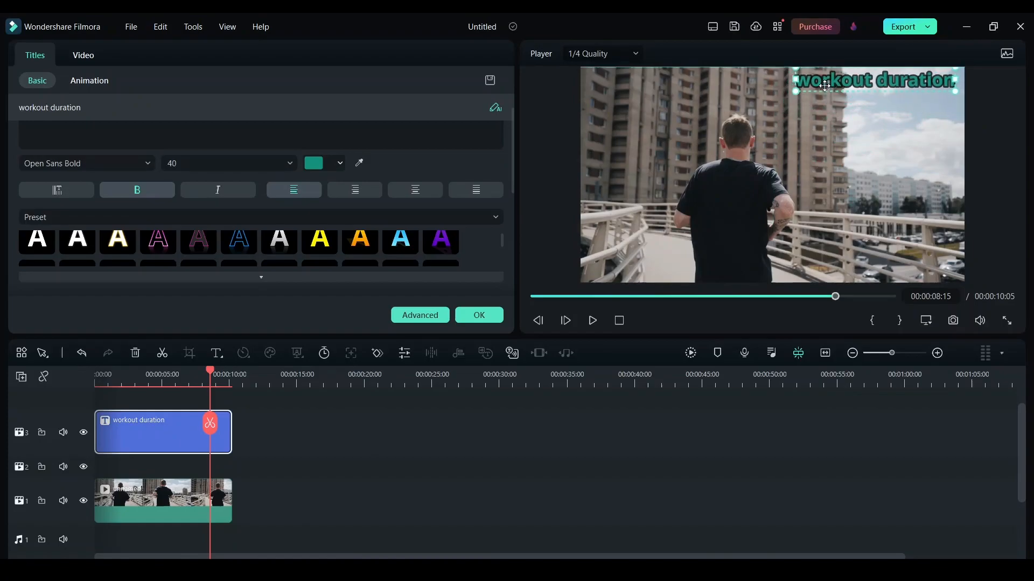
left_click(163, 500)
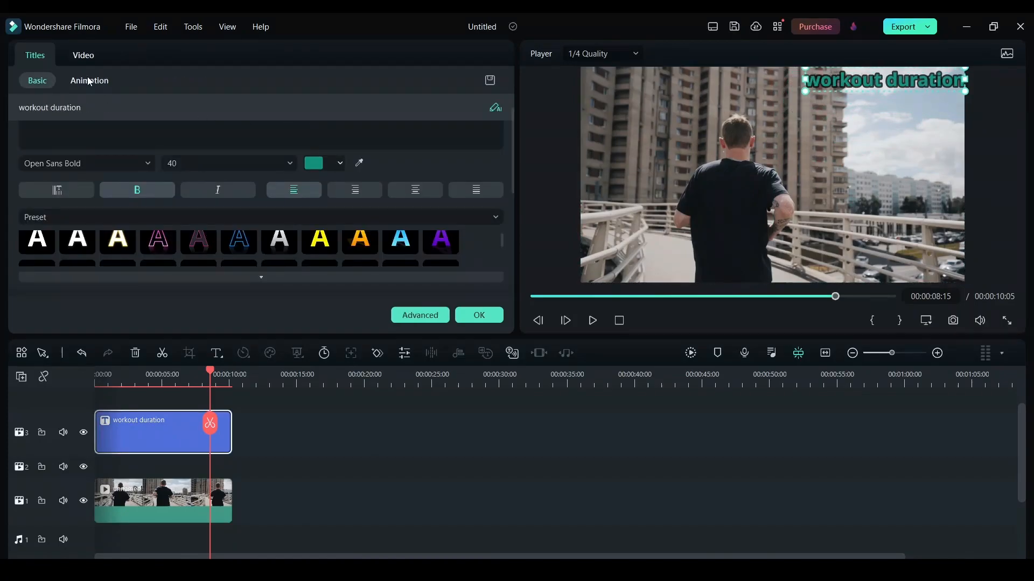
Try the Blinking, Heartbeat, vibration and Bouncing loop animations on the title
left_click(88, 80)
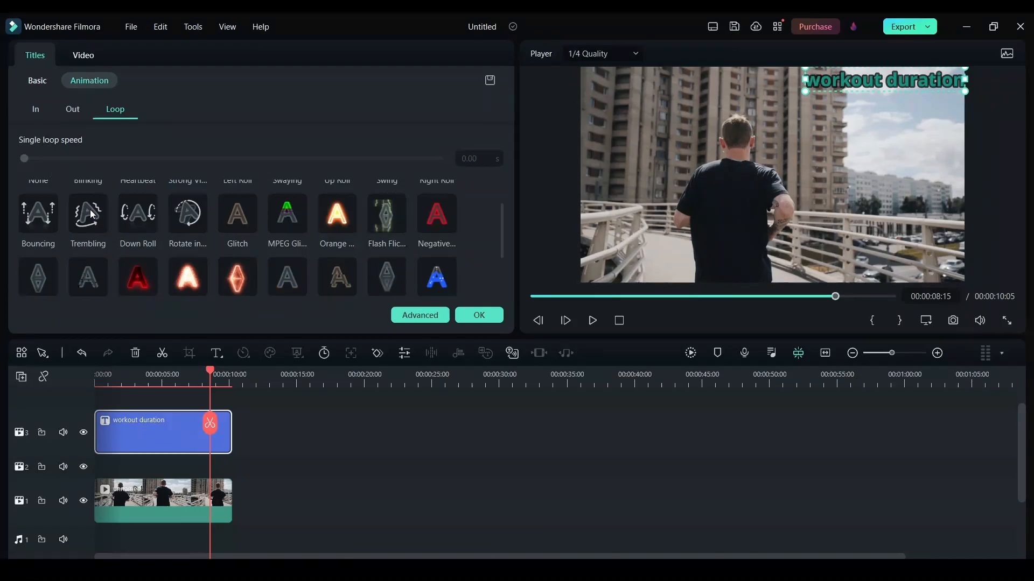
scroll("up", 3)
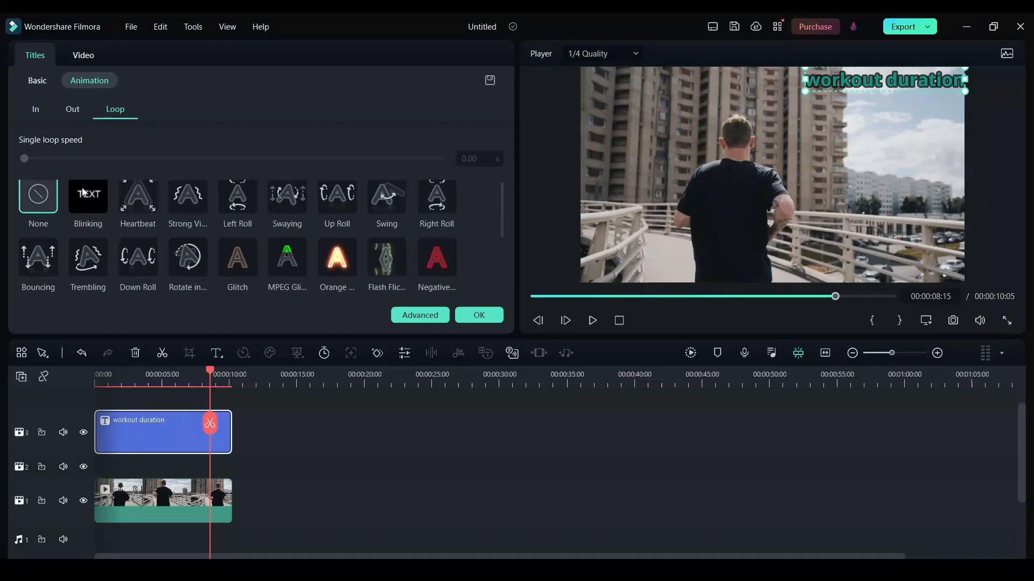
left_click_drag(24, 158, 182, 158)
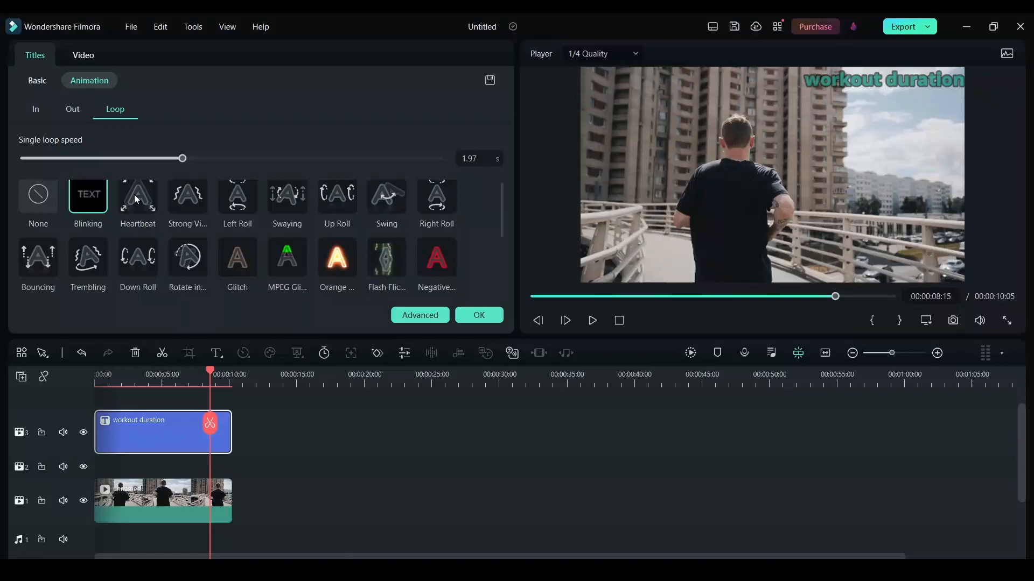
left_click_drag(182, 159, 97, 158)
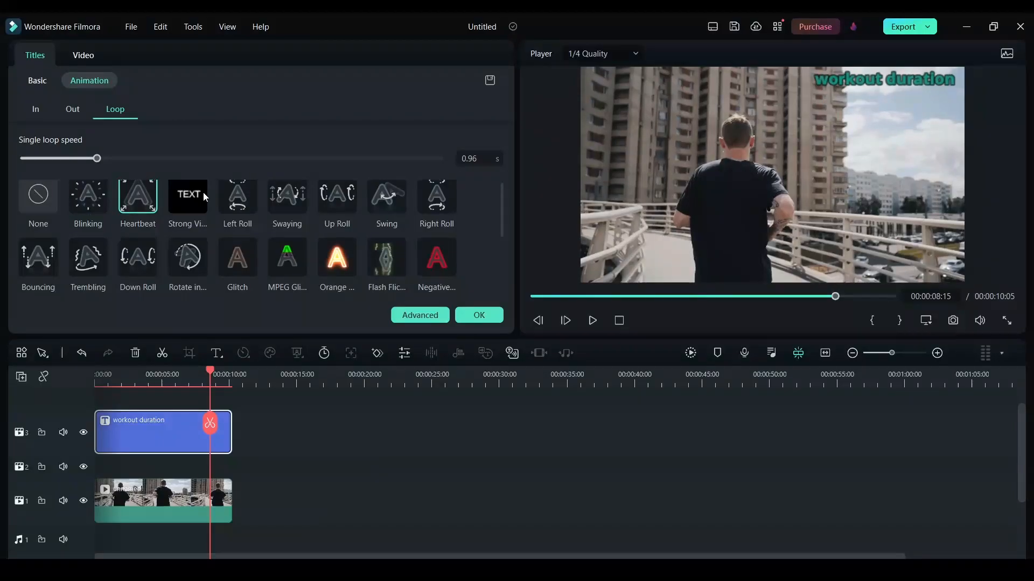
left_click(187, 194)
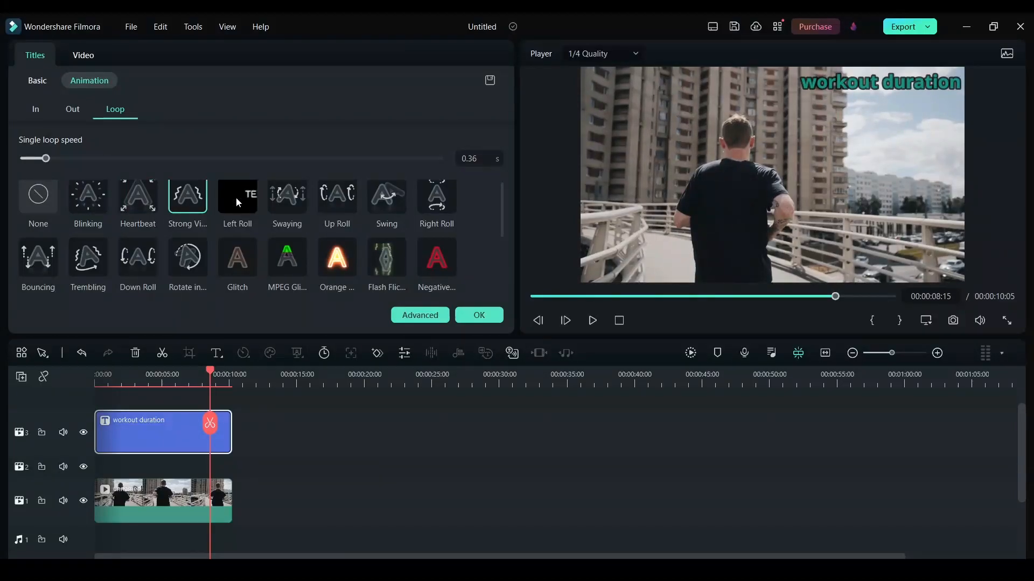
left_click(287, 194)
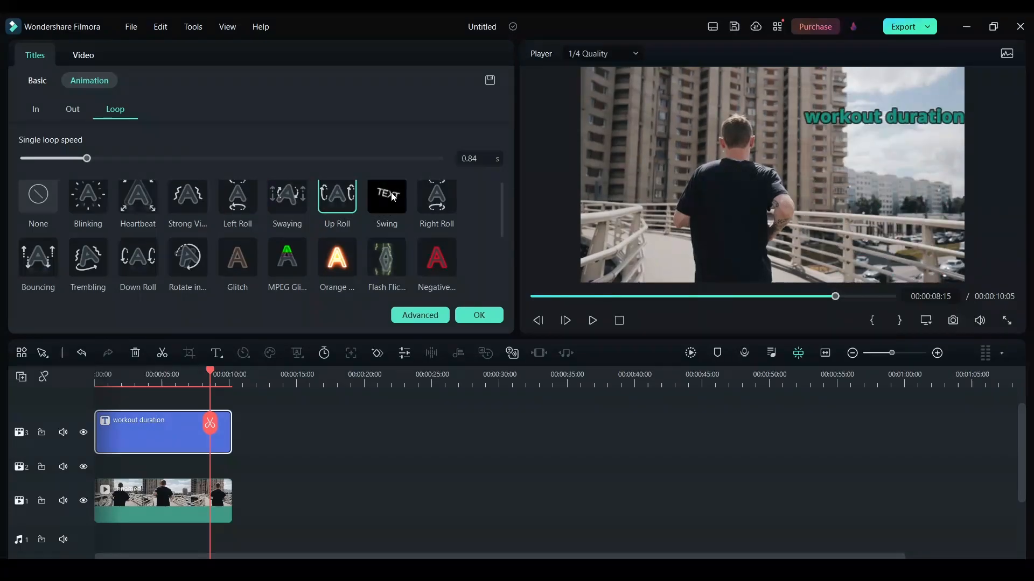
left_click(436, 194)
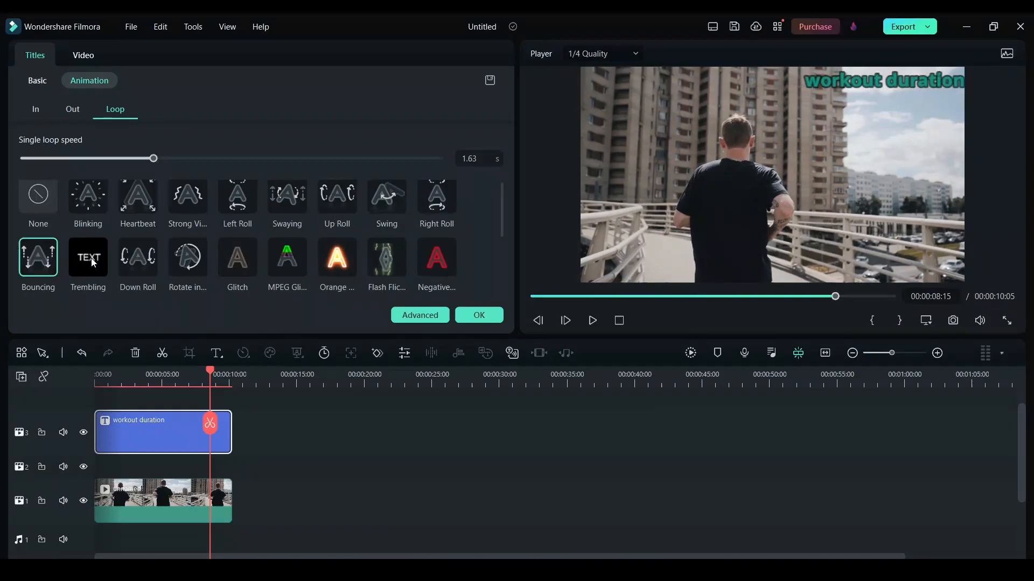
Try Trembling, Down Roll, Glitch, MPEG Glitch, Flash Flicker and Negative loop animations
left_click(87, 258)
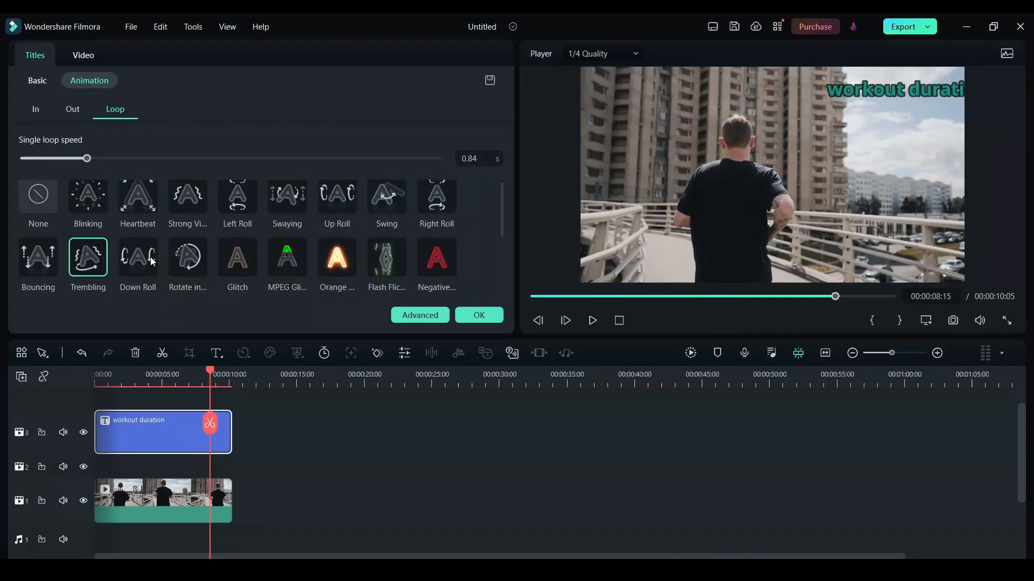
left_click(137, 257)
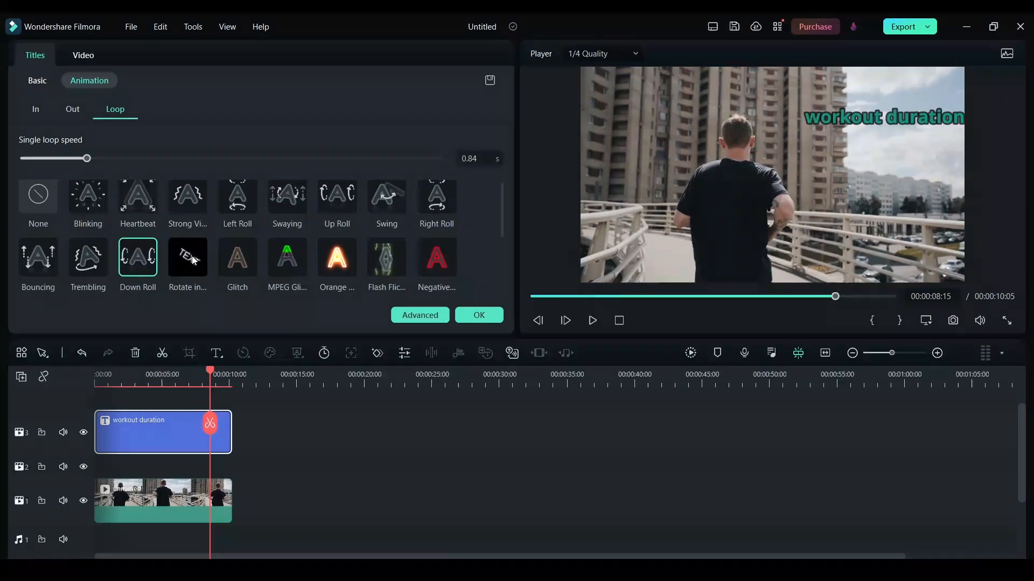
left_click(187, 258)
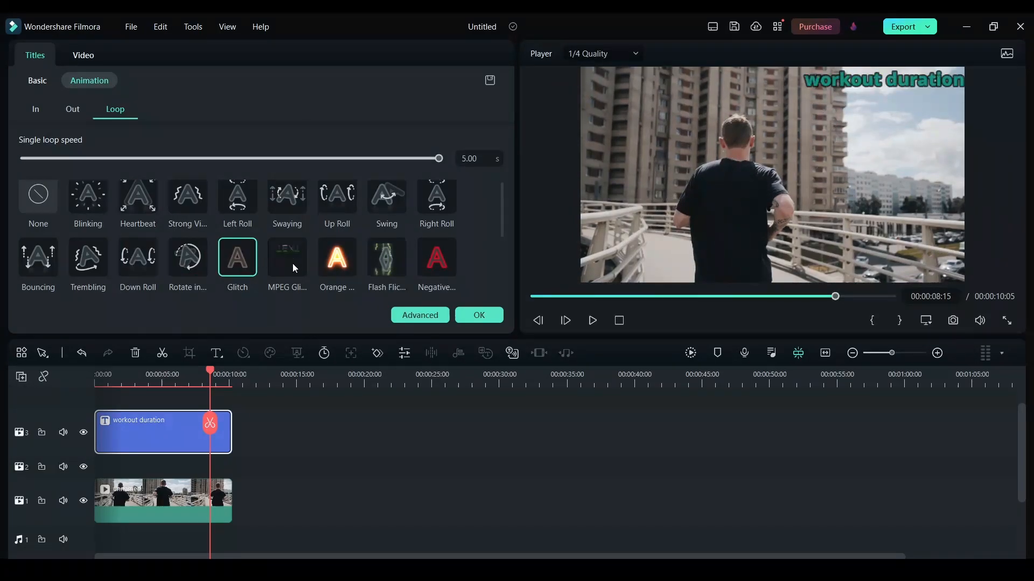
left_click(287, 257)
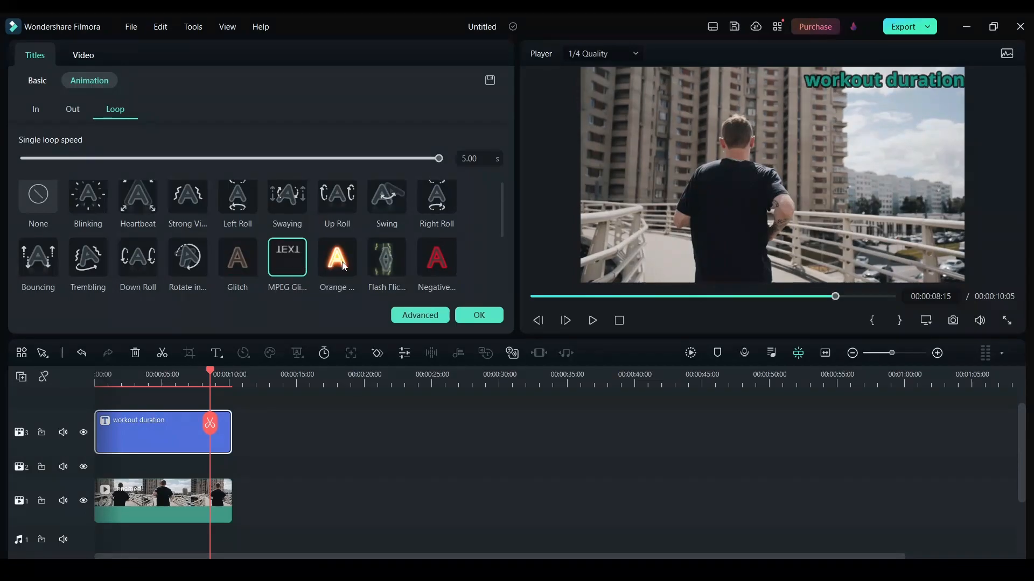
left_click(387, 257)
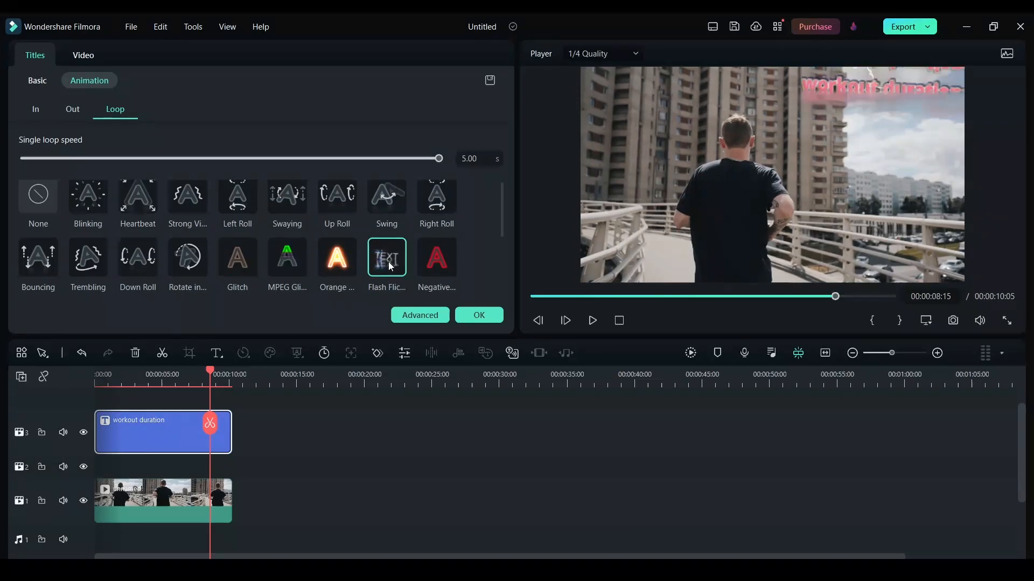
left_click(437, 258)
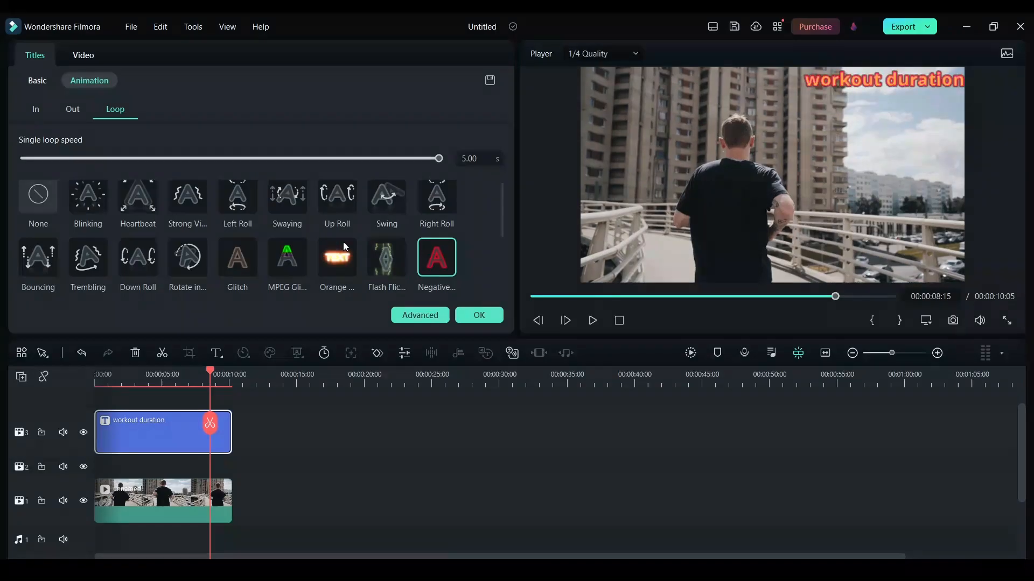
Try the Reflection and Blur loop animations on the title
scroll("down", 3)
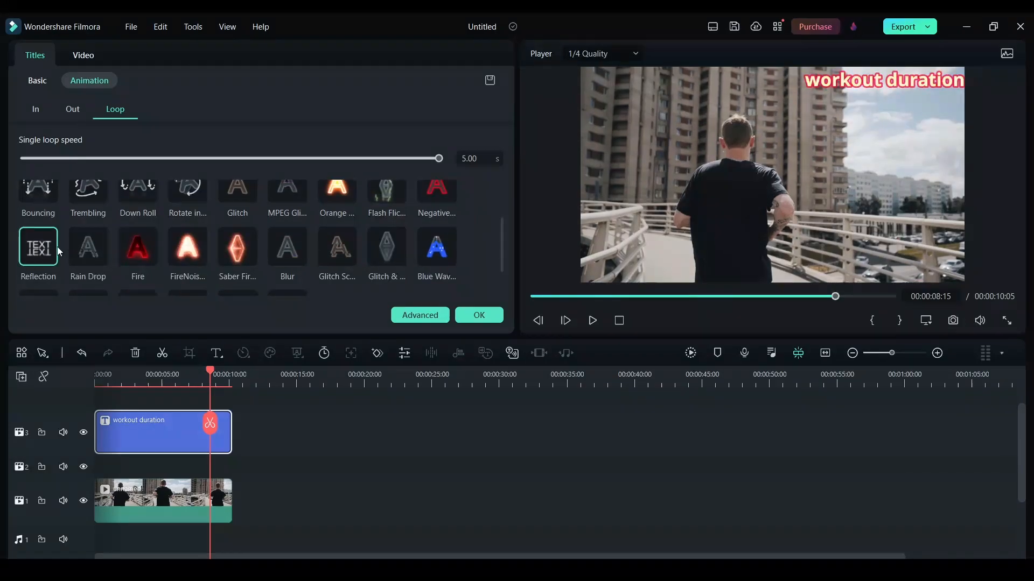
left_click(38, 249)
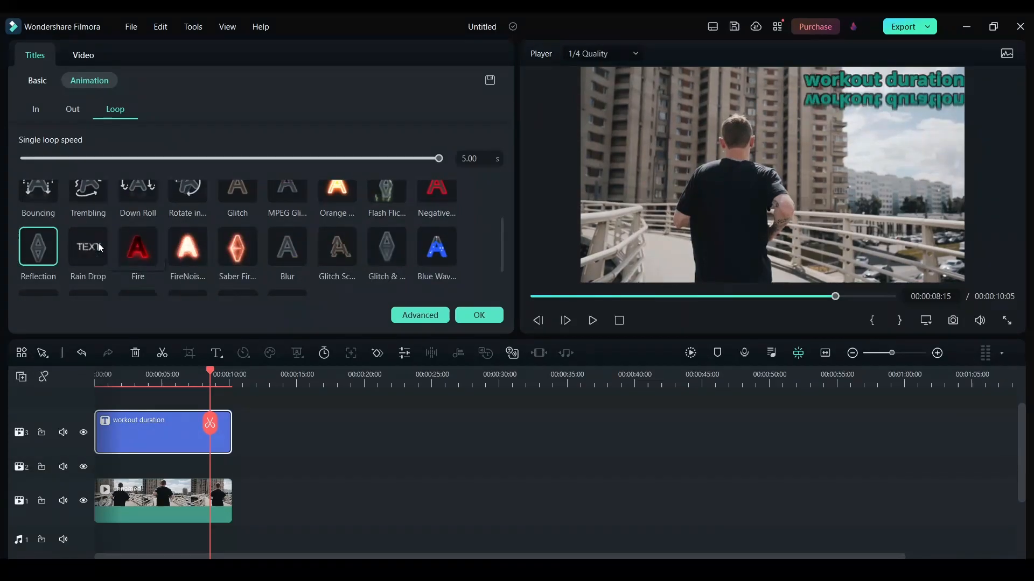
left_click_drag(438, 159, 270, 158)
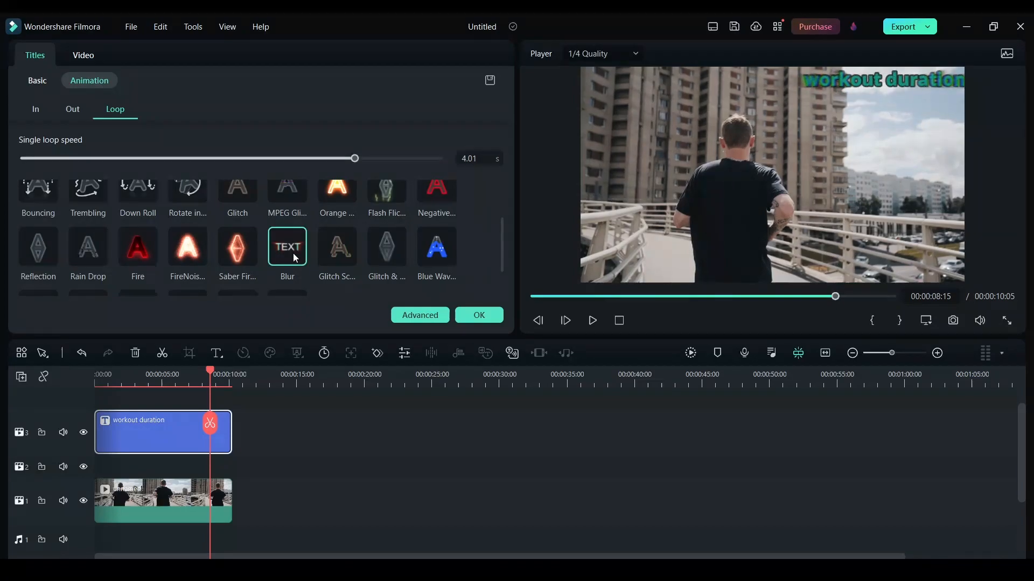
scroll("up", 3)
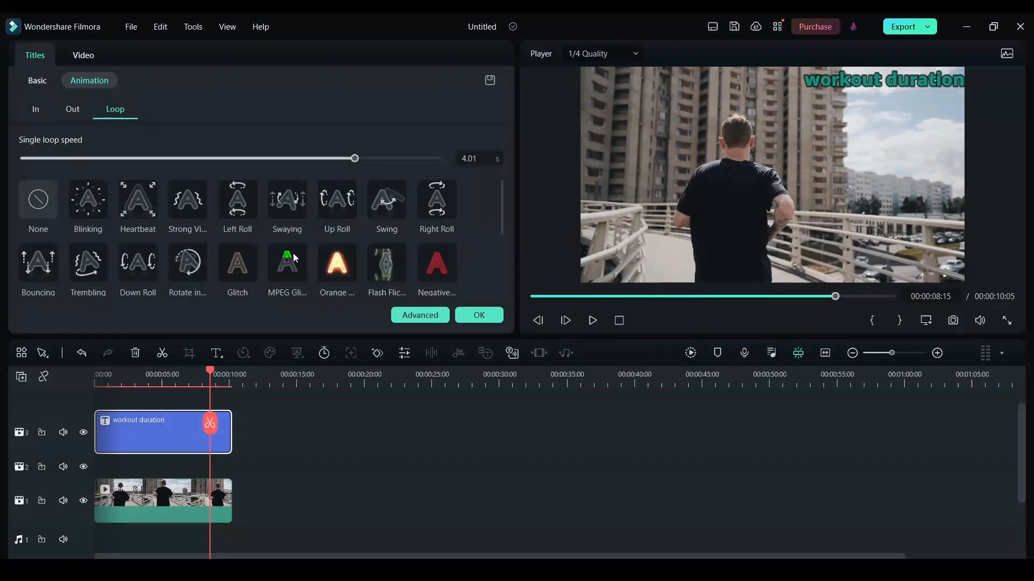
Apply the Heartbeat loop at 0.96 s speed after testing faster speeds, and confirm
left_click(137, 200)
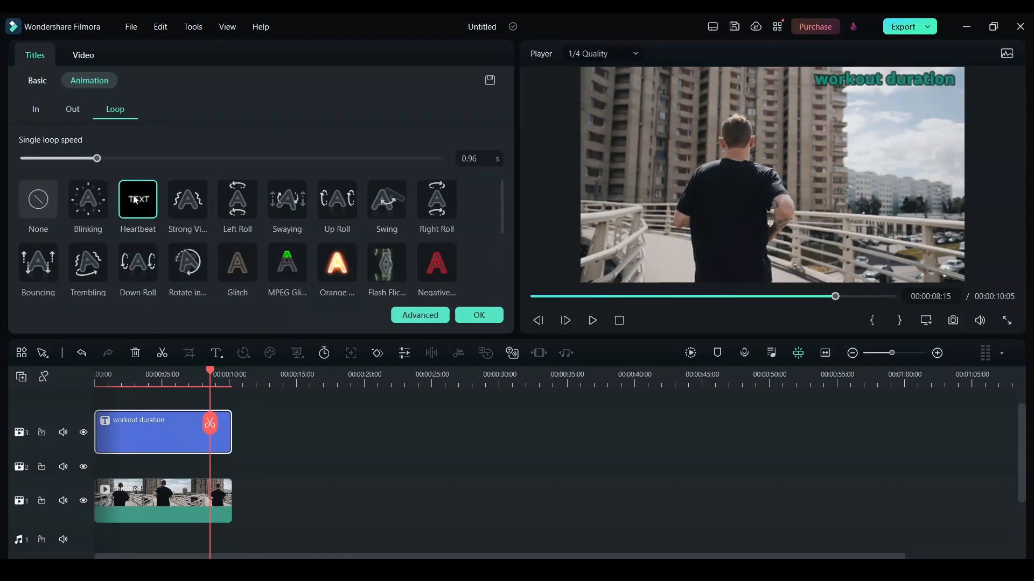
left_click_drag(97, 159, 71, 158)
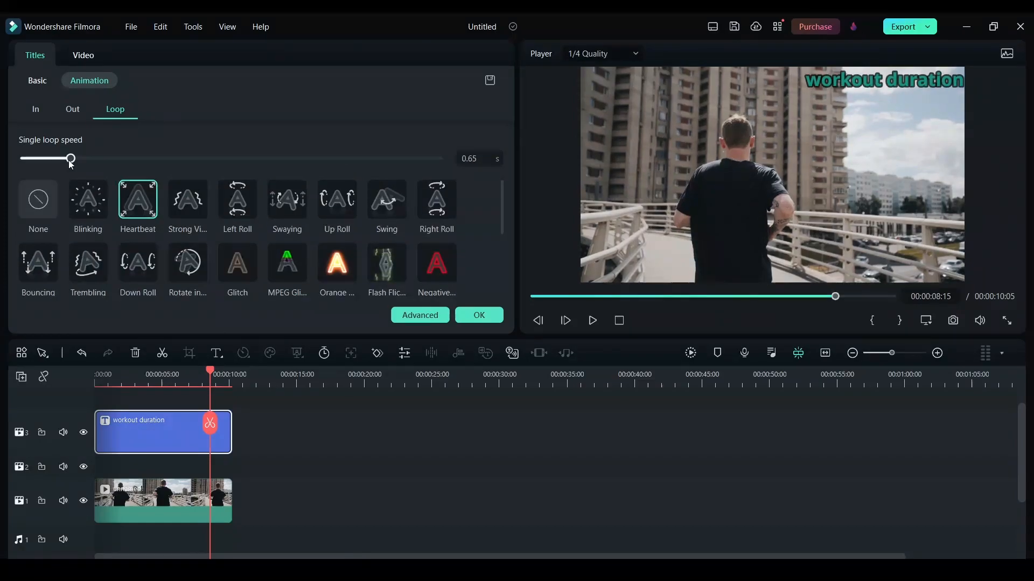
left_click_drag(71, 158, 44, 158)
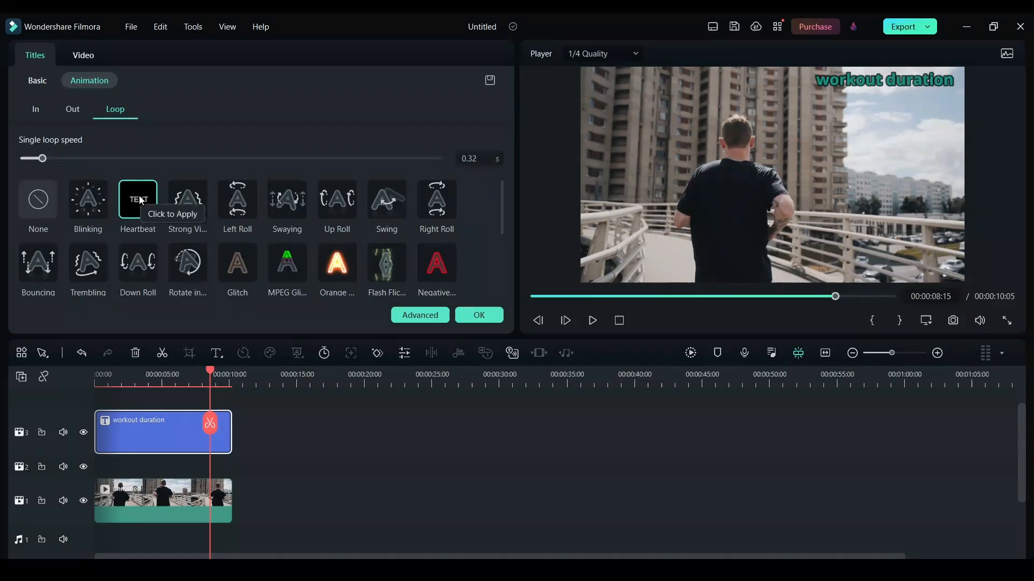
left_click_drag(42, 158, 97, 158)
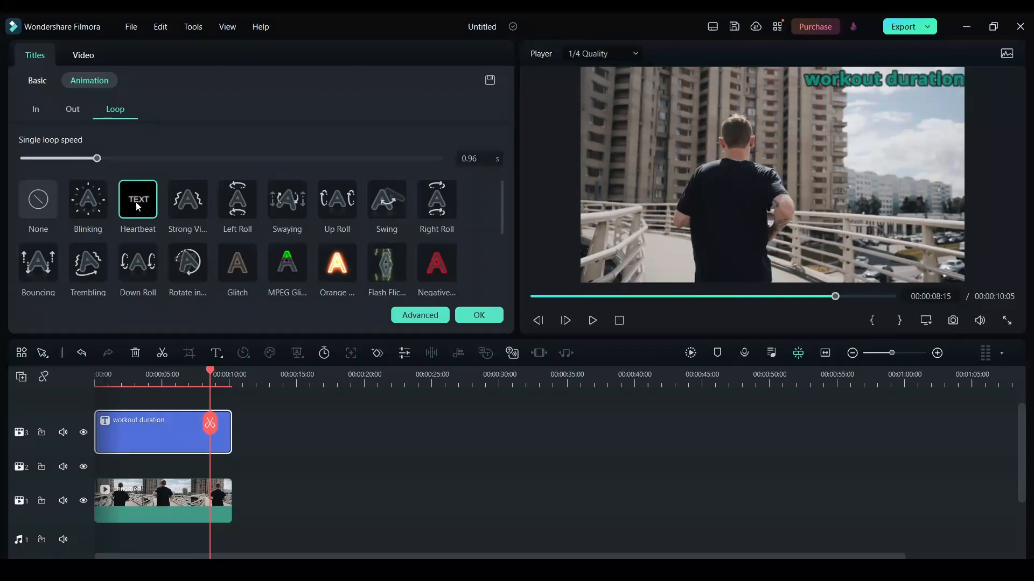
left_click(191, 60)
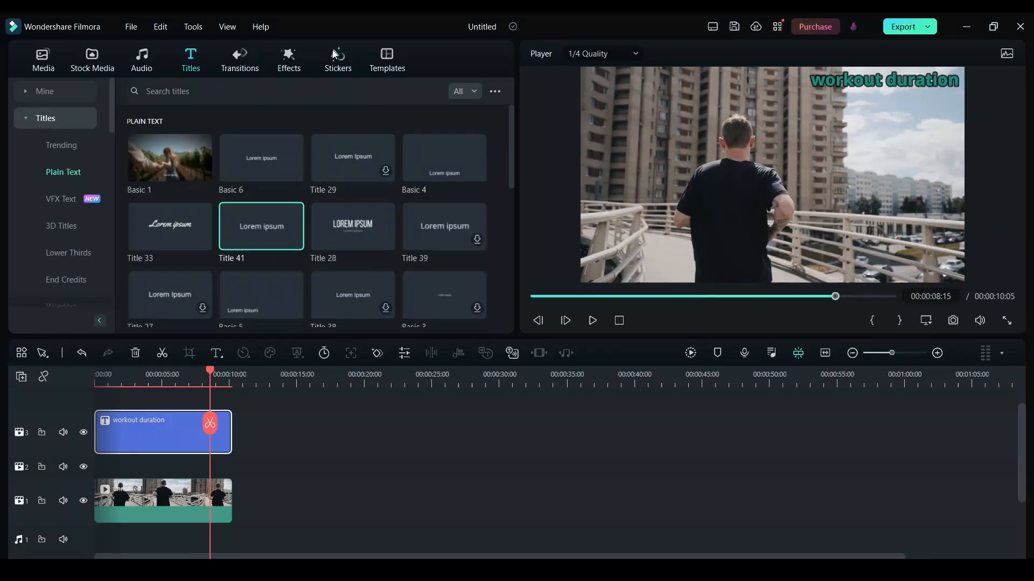
Show the Countdown category in the Stickers library
left_click(337, 59)
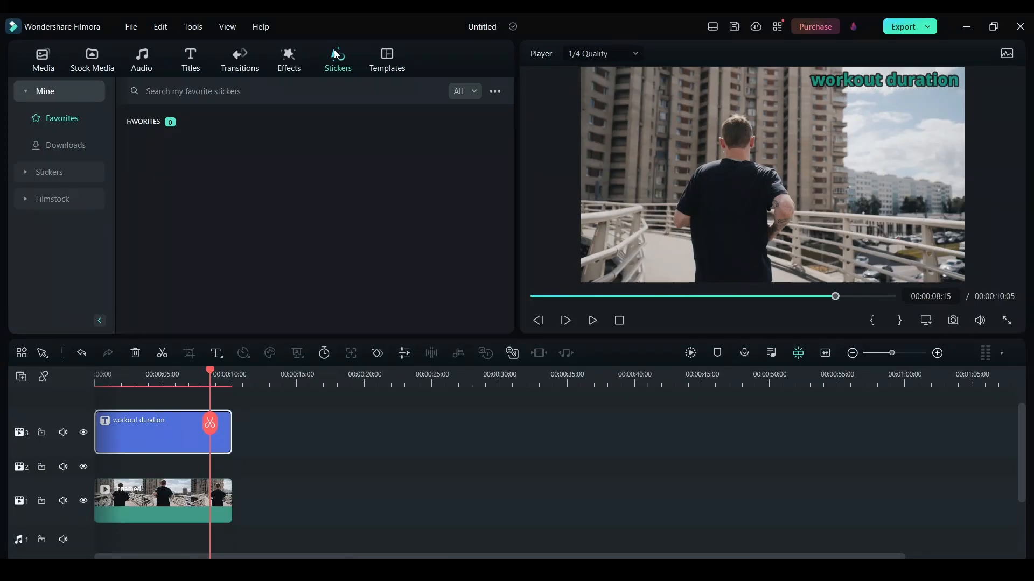
mouse_move(240, 147)
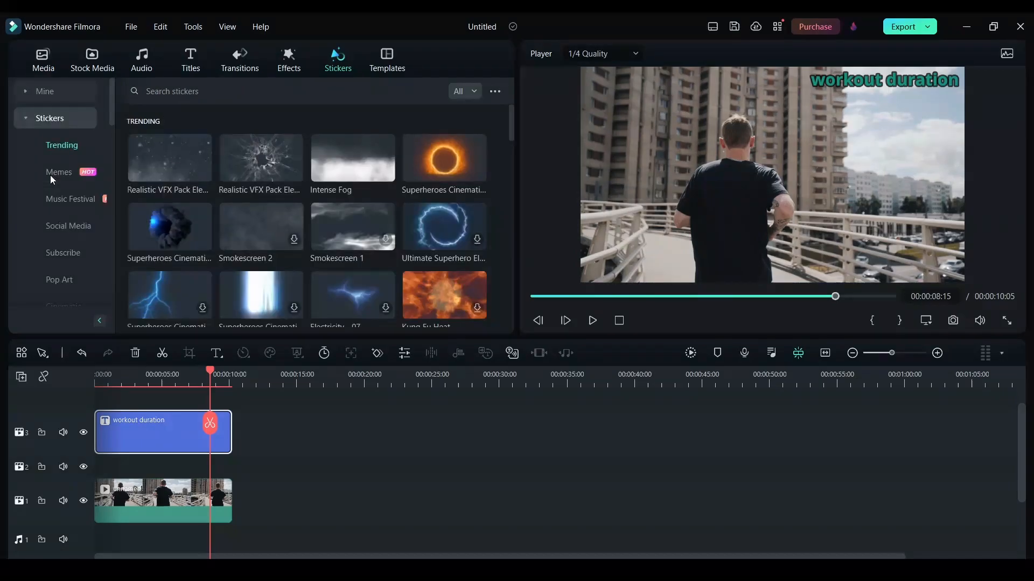
scroll("down", 3)
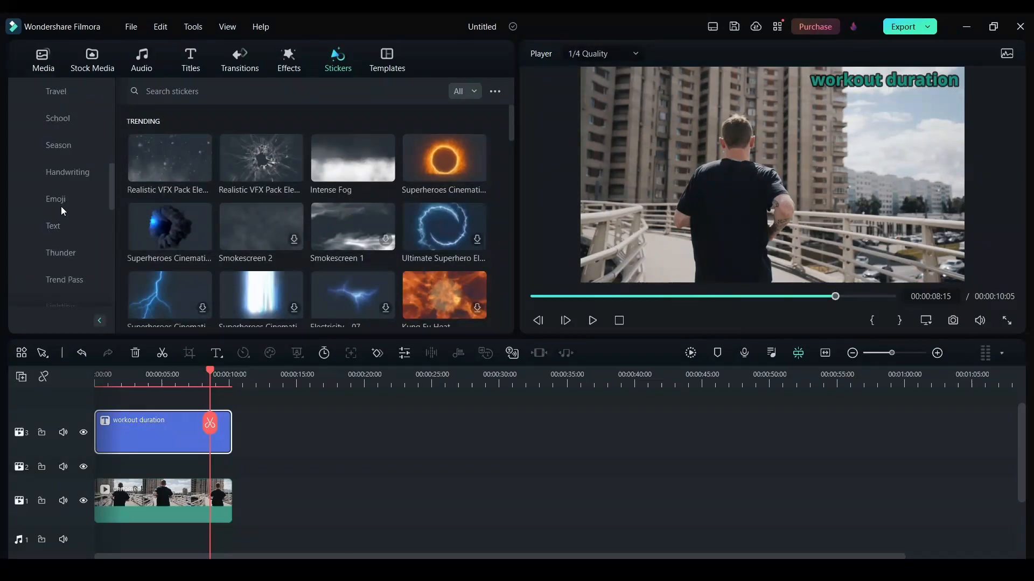
scroll("down", 3)
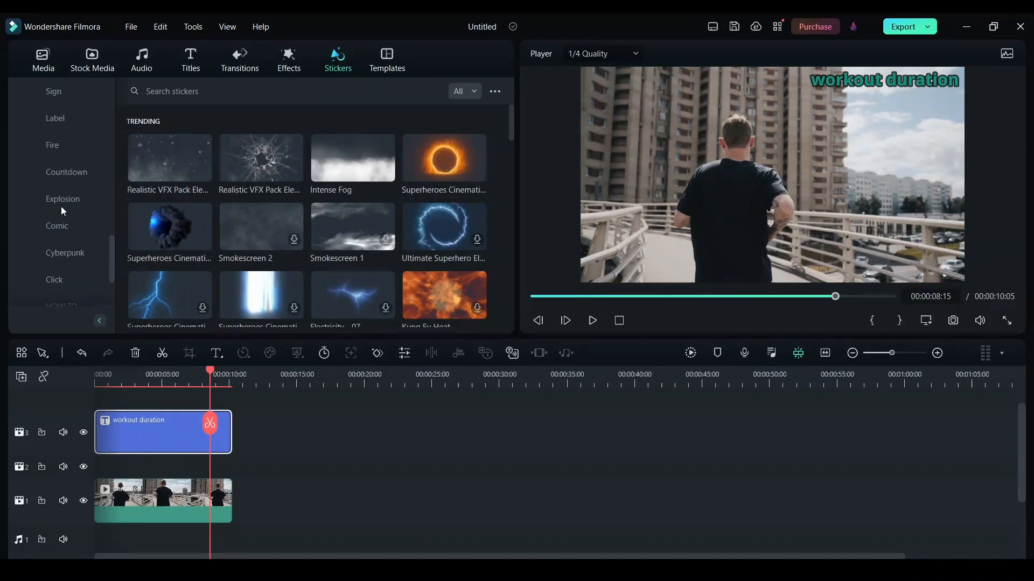
left_click(65, 172)
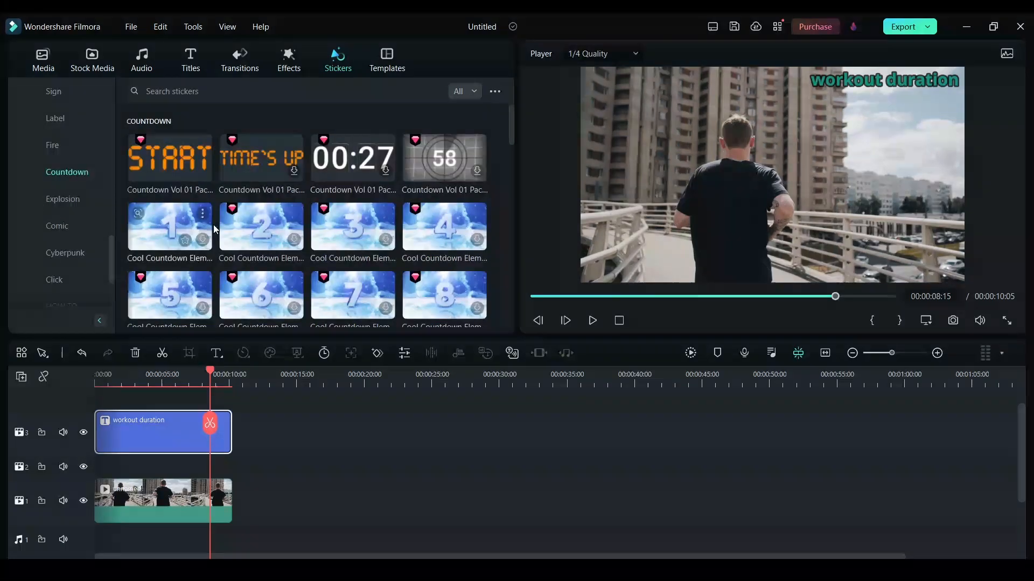
mouse_move(310, 212)
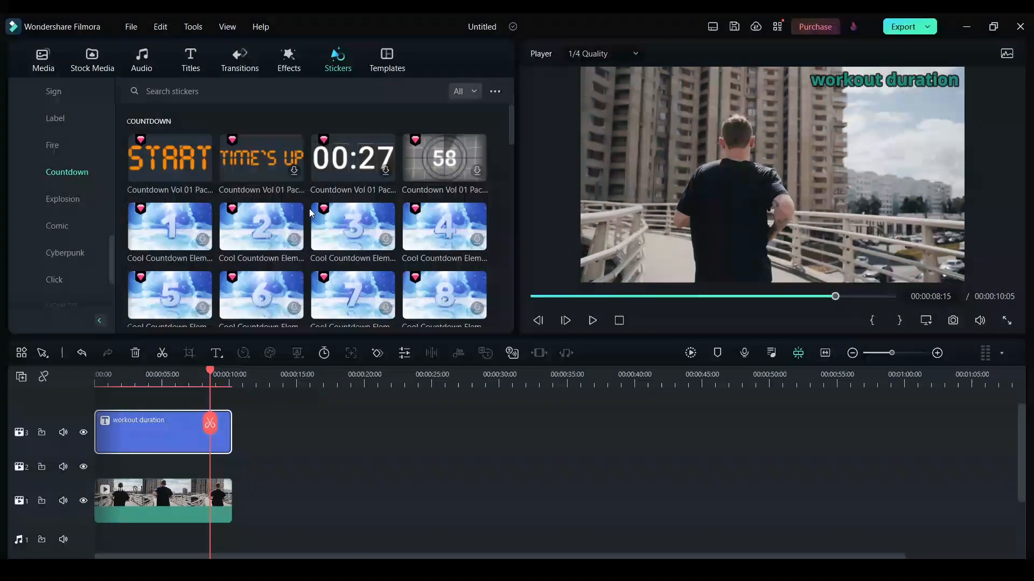
Scroll through the Countdown stickers to find the Vol 01 timer sticker
scroll("down", 3)
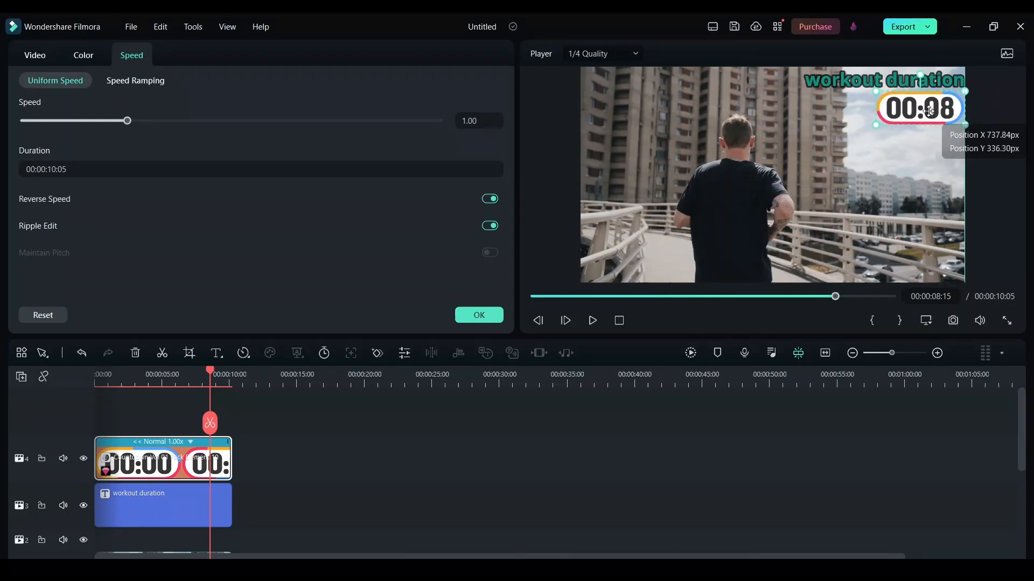
Shrink the title above the countdown timer and return the playhead to the start
left_click(163, 505)
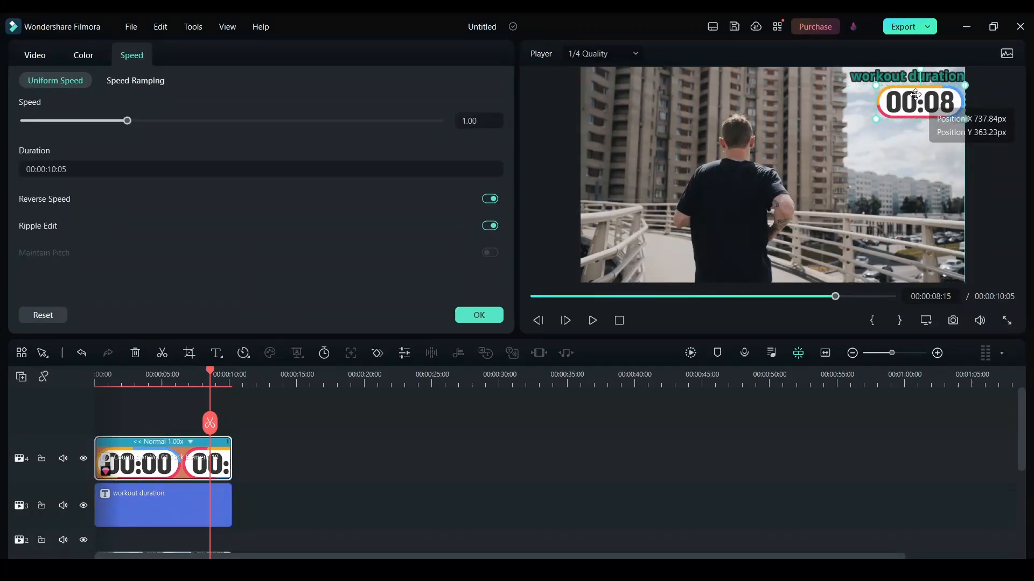
left_click(34, 55)
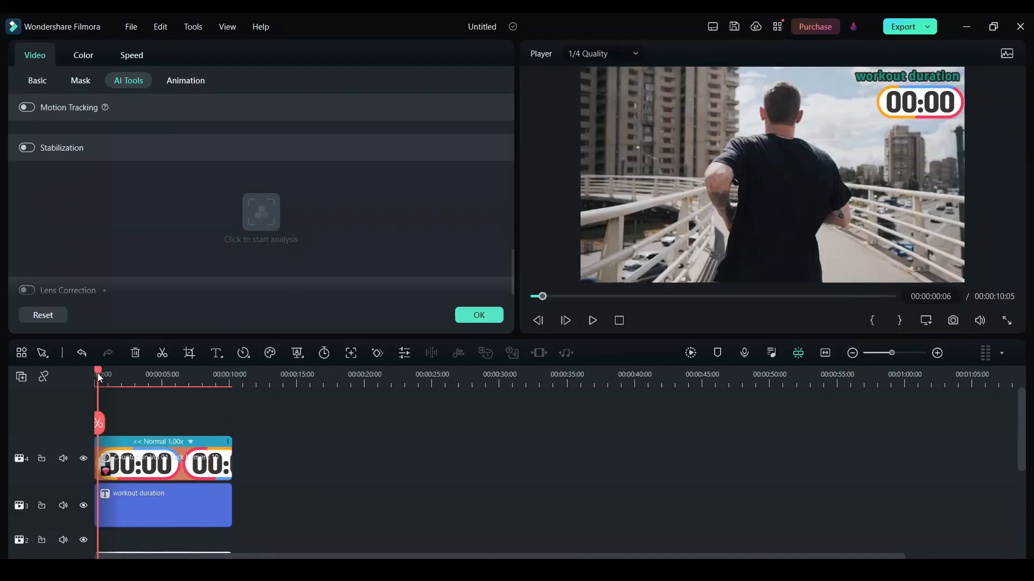
Preview the clip as the timer sticker counts to 00:10, then deselect the clips
left_click(591, 321)
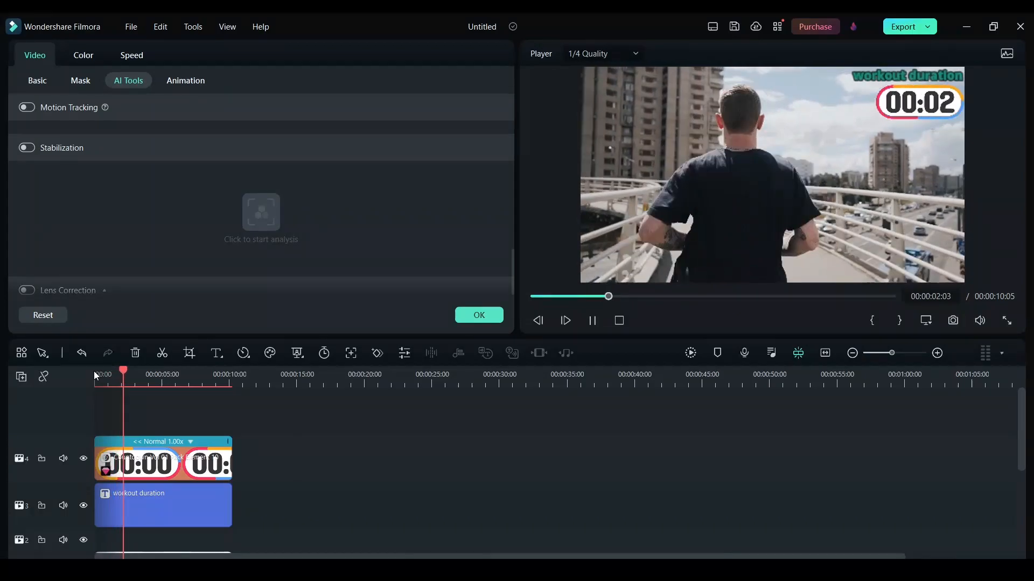
left_click(564, 320)
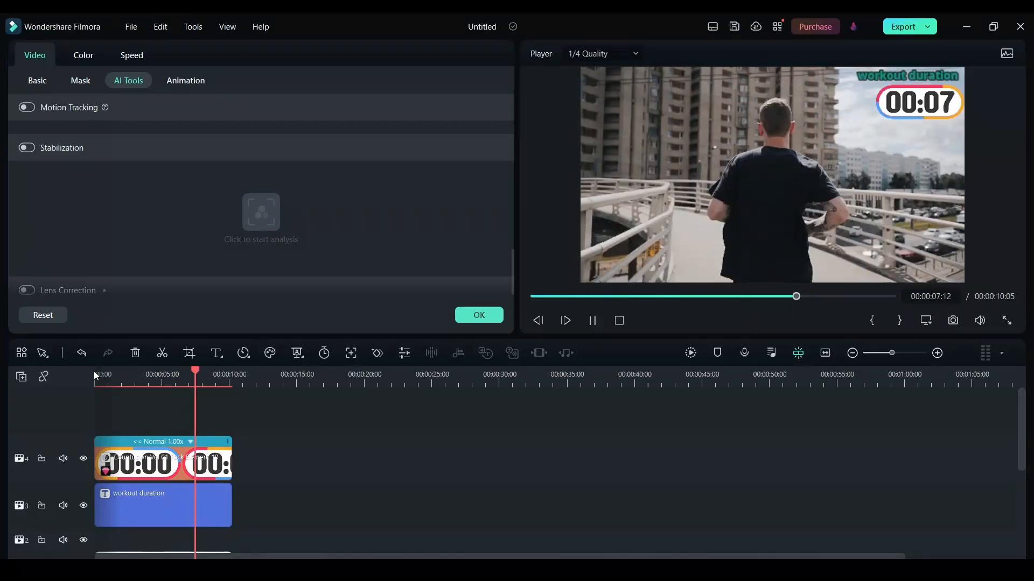
left_click(337, 59)
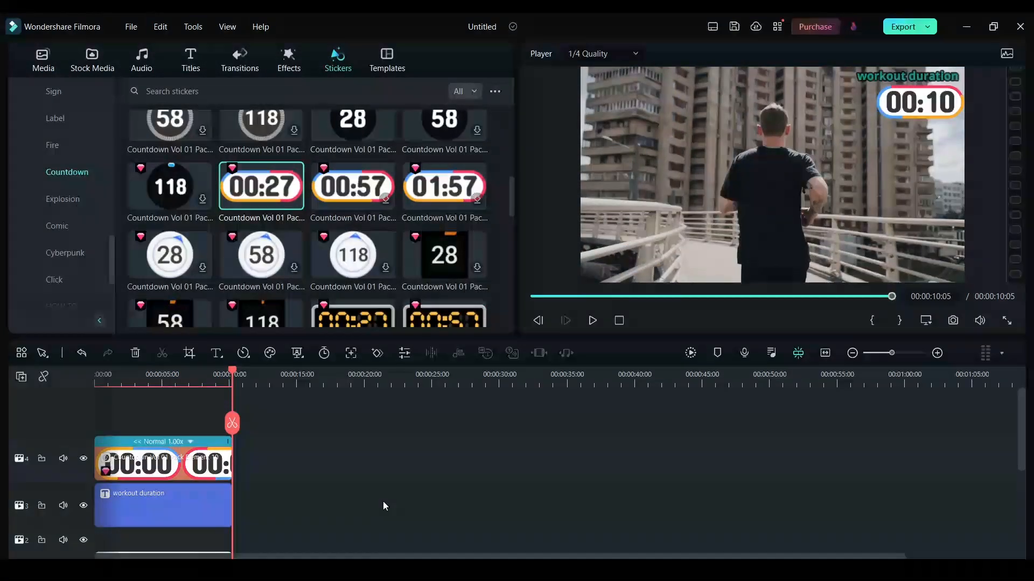